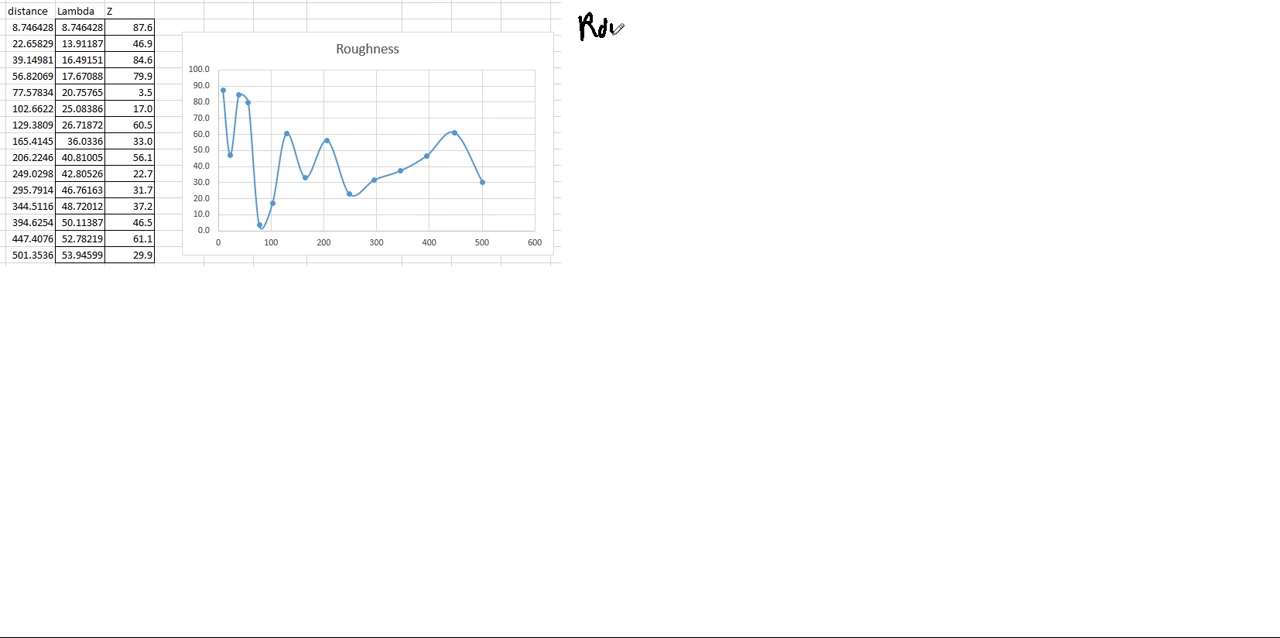
Handwrite the heading 'Roughness Factor' beside the pasted table and chart
{"action": "type", "text": "Roughness Fa"}
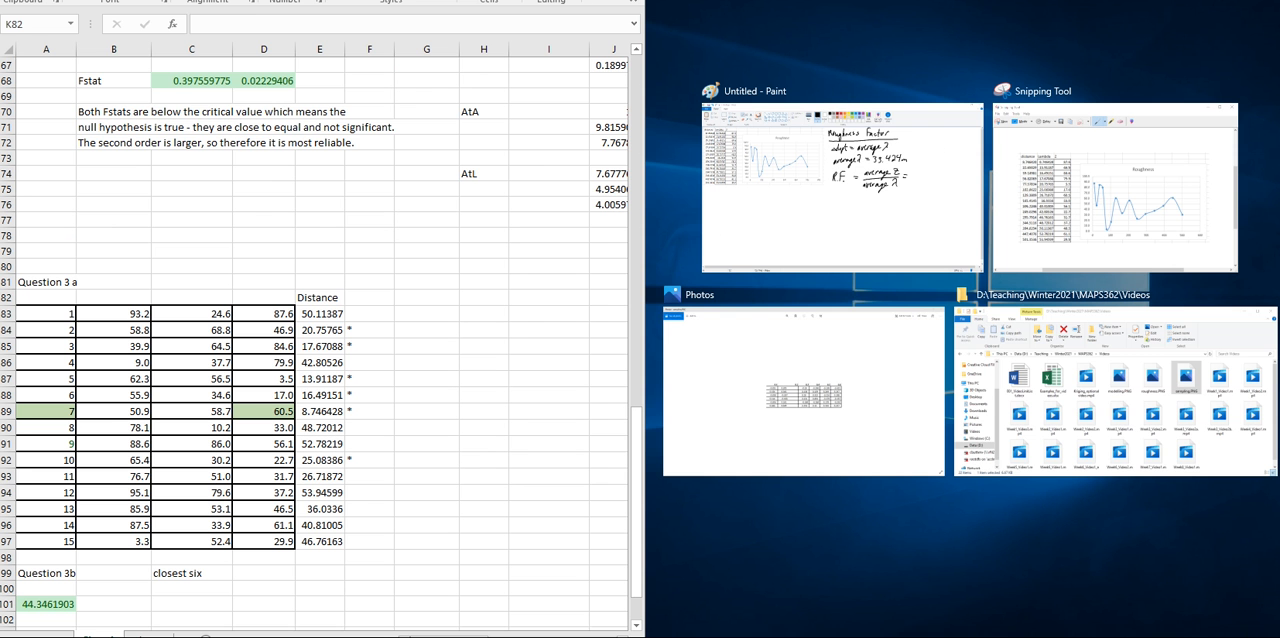
{"action": "mouse_move", "coordinate": [504, 604]}
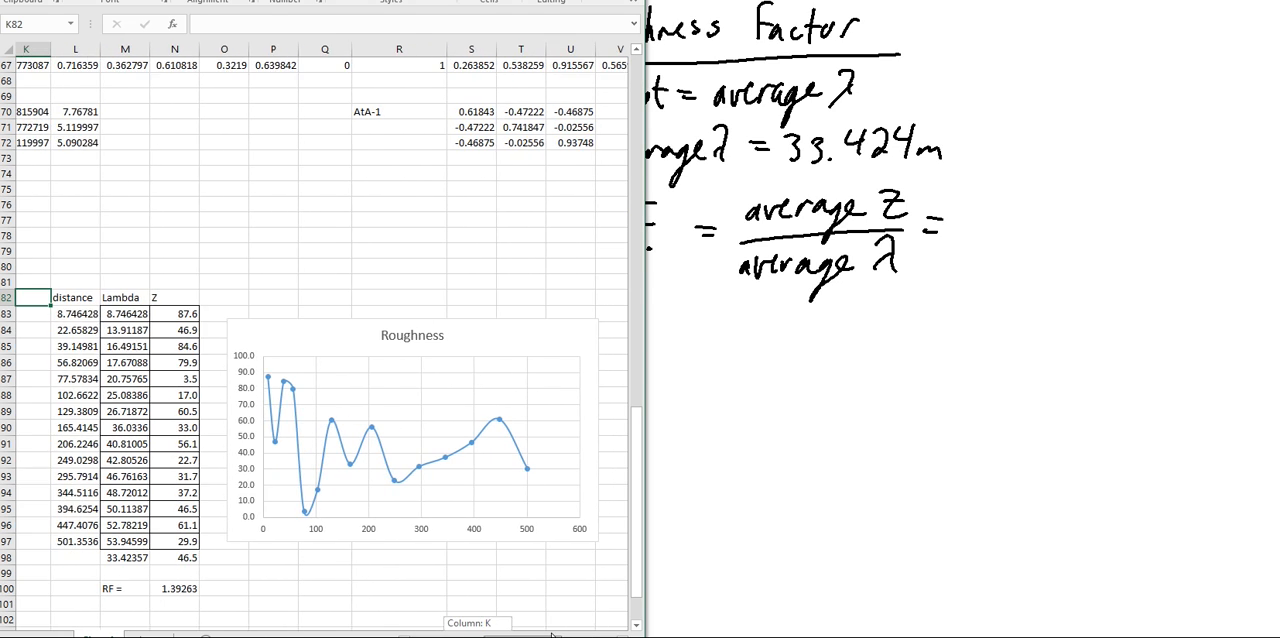
Scroll to the roughness table at row 82 and select empty cell O82 beside the Z header
{"action": "scroll", "scroll_direction": "down", "scroll_amount": 3}
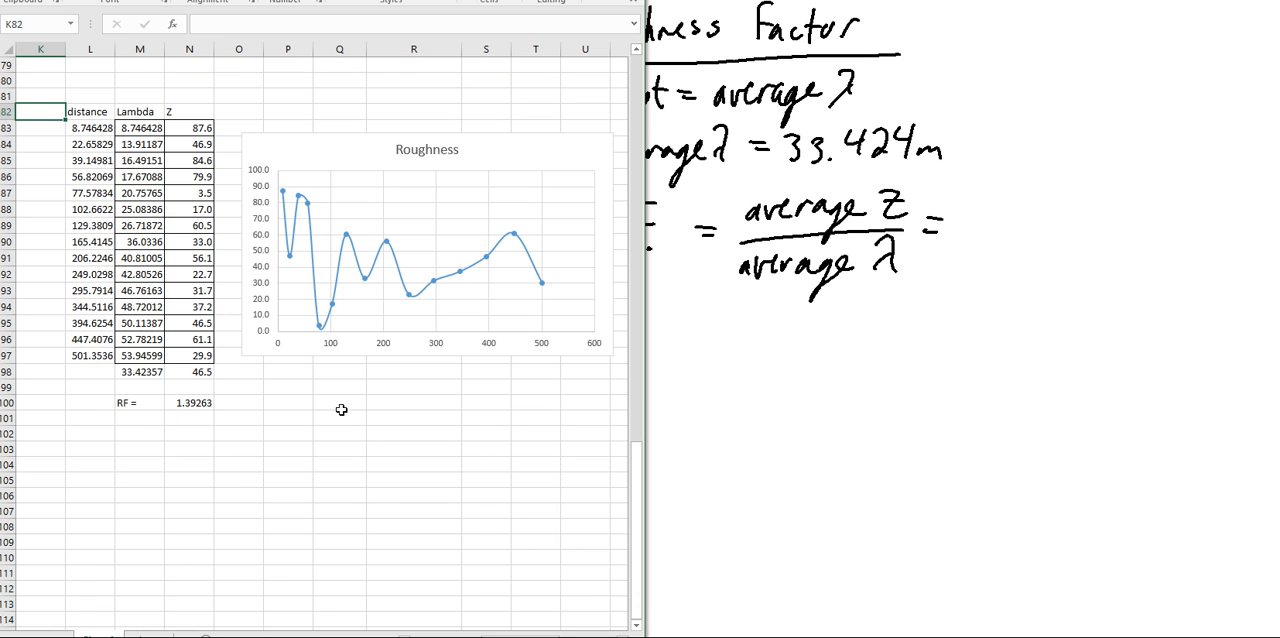
{"action": "mouse_move", "coordinate": [162, 112]}
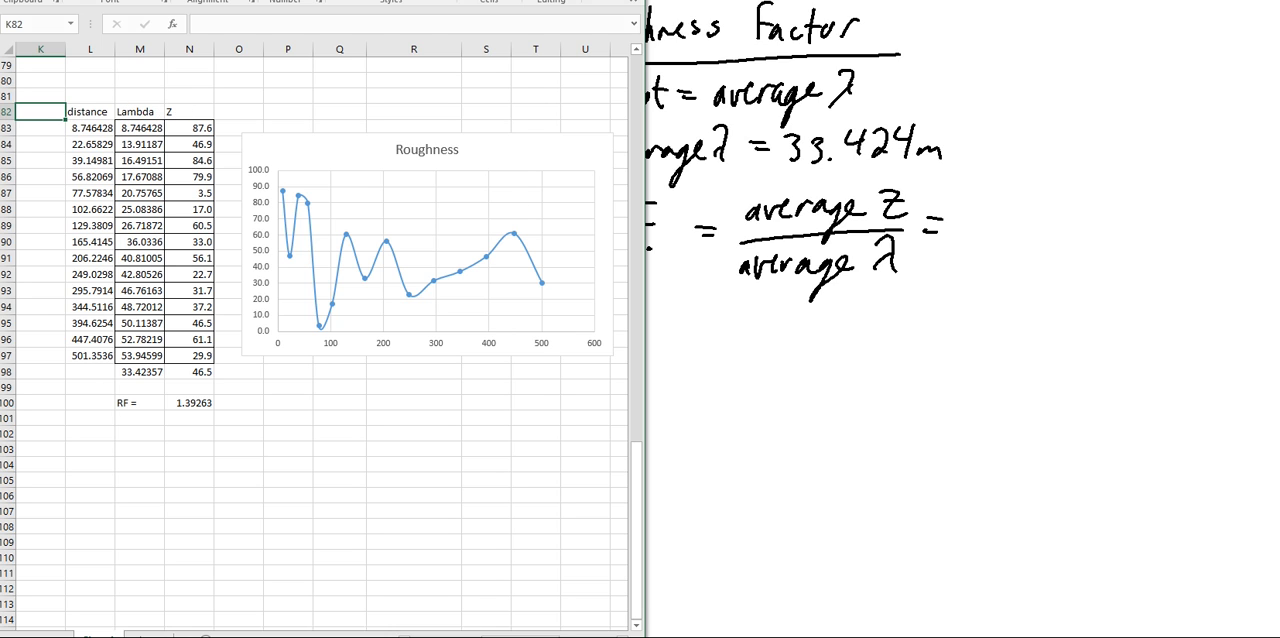
{"action": "left_click", "coordinate": [190, 402]}
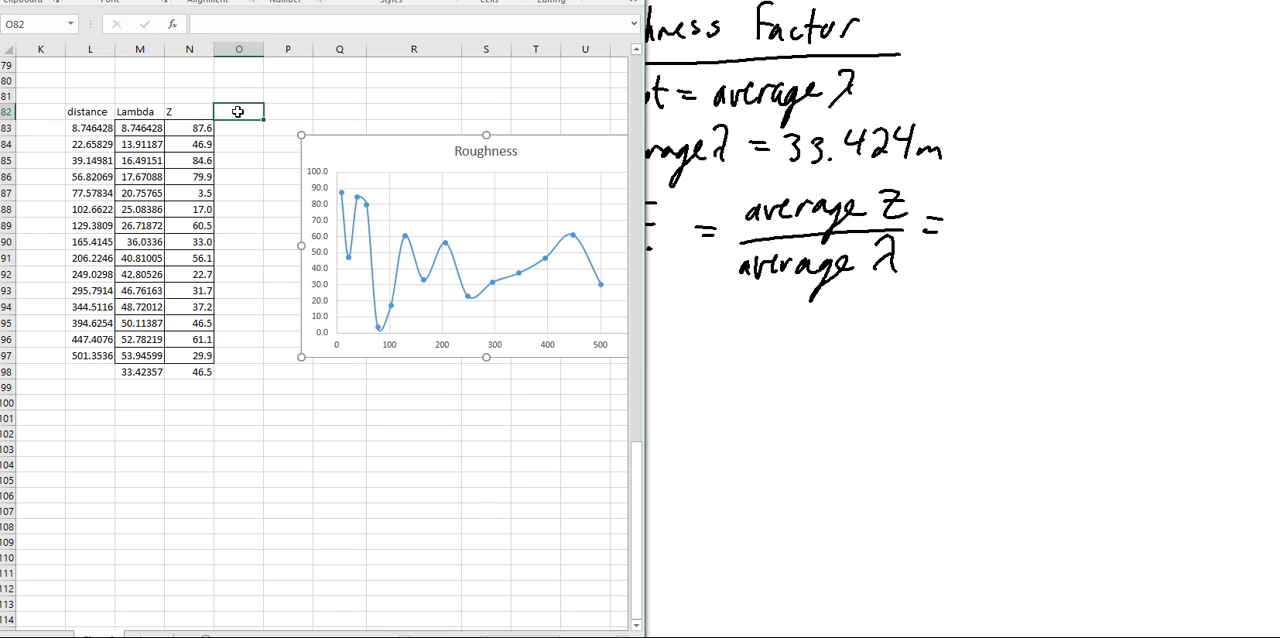
Label O82 'deltaZ', enter 0 in O83, and fill =N84-N83 down to O97
{"action": "type", "text": "del"}
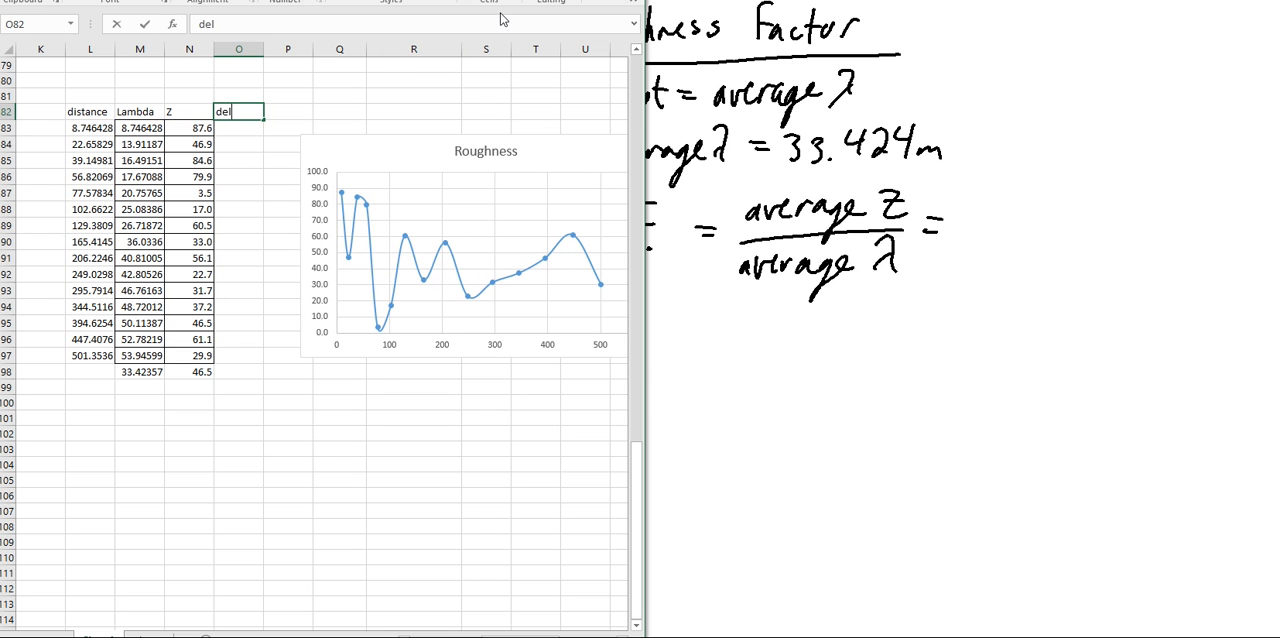
{"action": "type", "text": "taZ"}
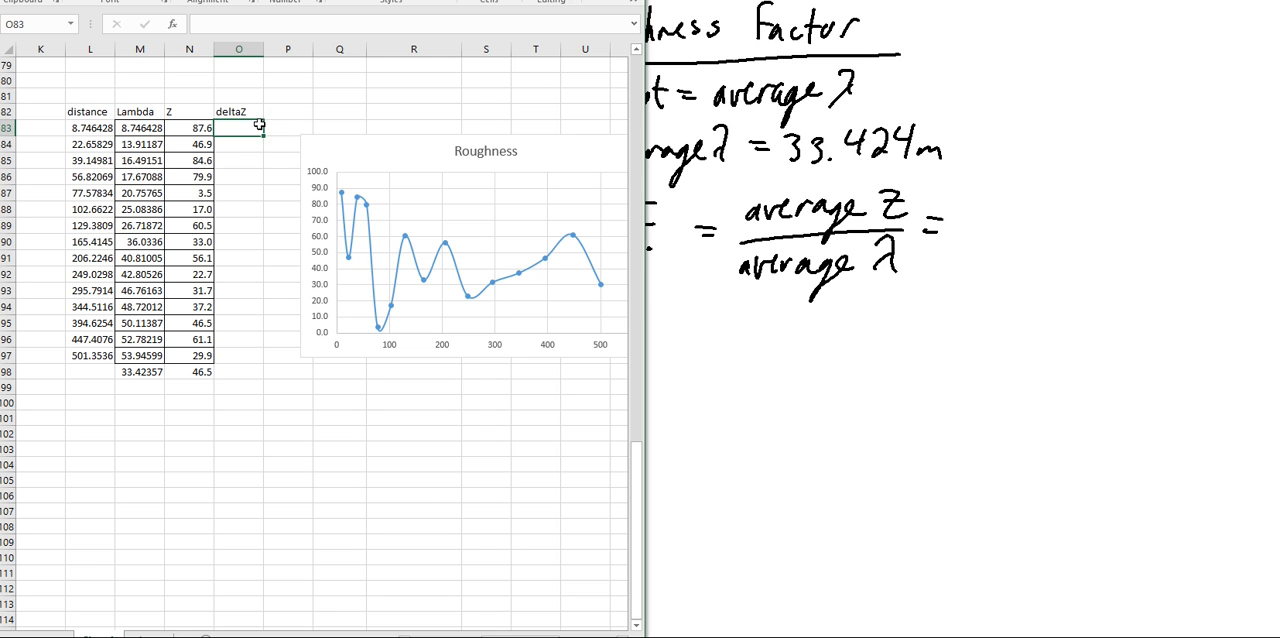
{"action": "mouse_move", "coordinate": [264, 154]}
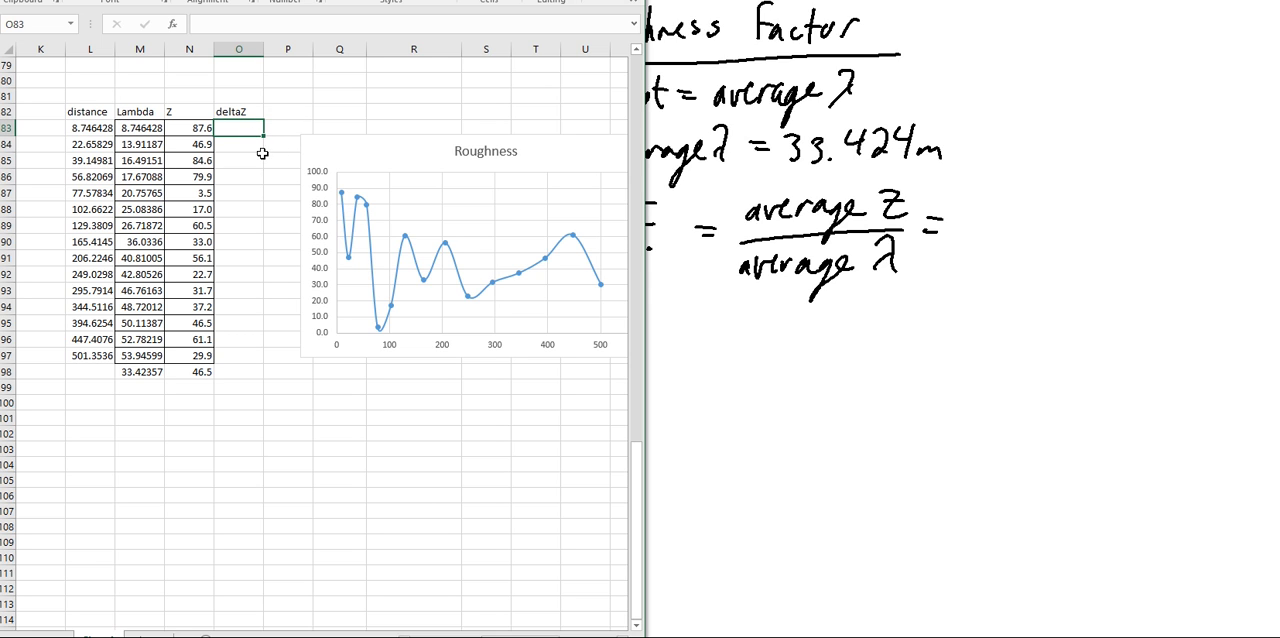
{"action": "type", "text": "0"}
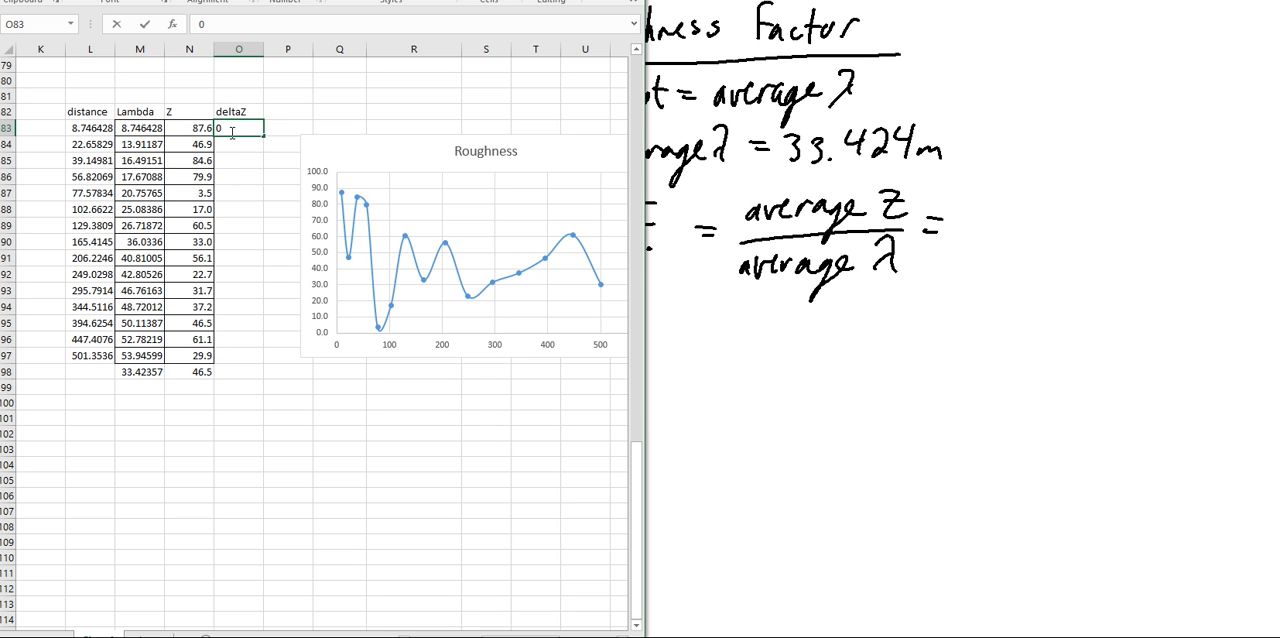
{"action": "key", "text": "Return"}
{"action": "type", "text": "=N84-N84"}
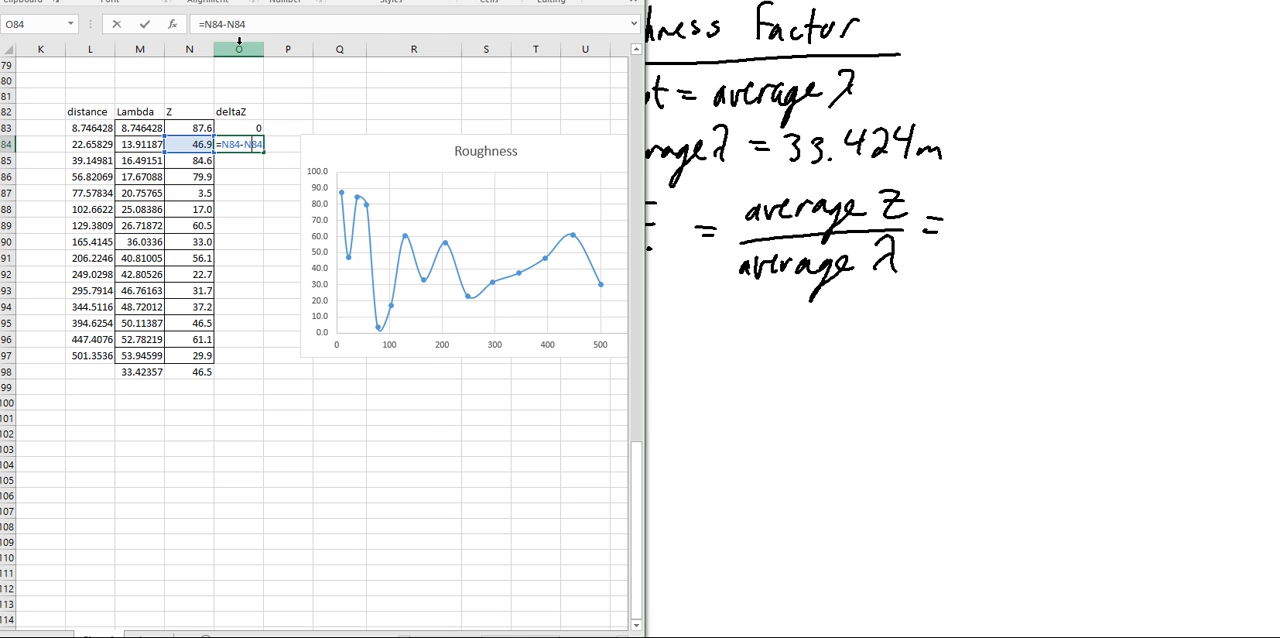
{"action": "key", "text": "Backspace"}
{"action": "type", "text": "3"}
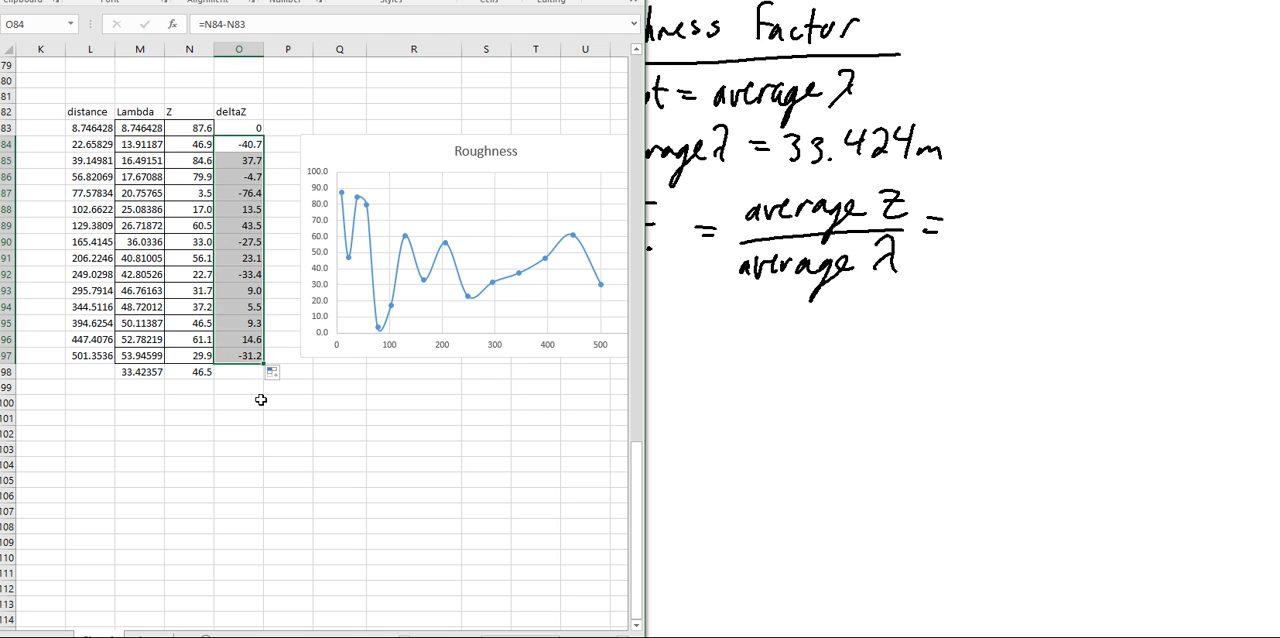
{"action": "mouse_move", "coordinate": [242, 390]}
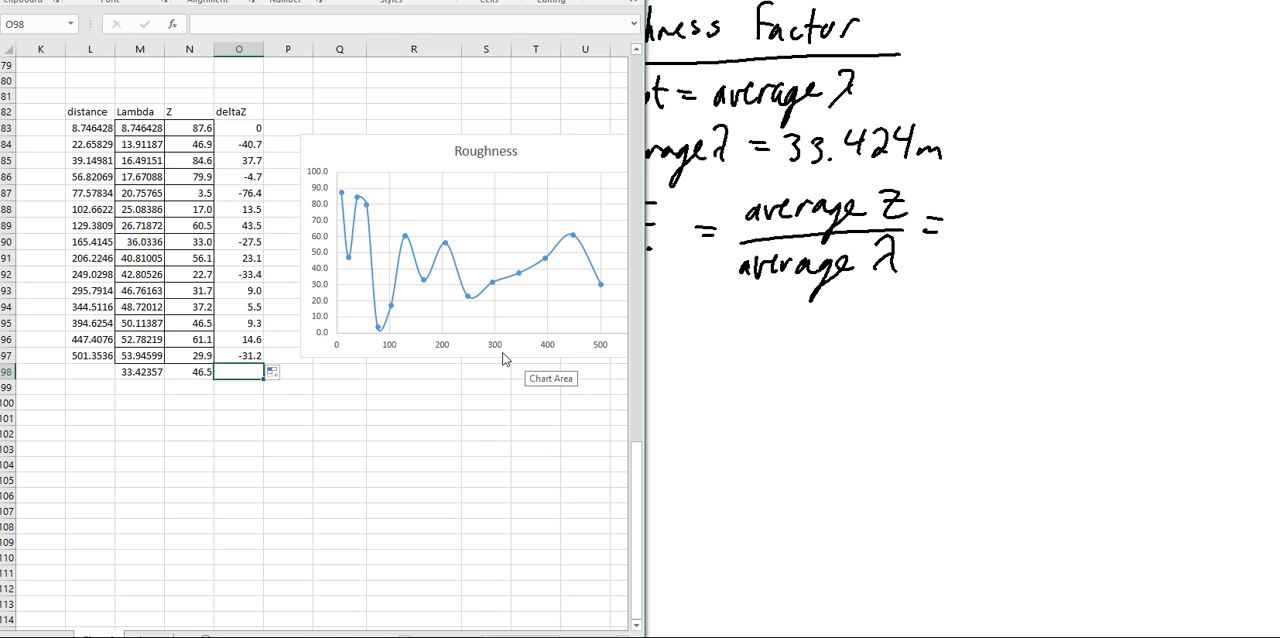
{"action": "mouse_move", "coordinate": [244, 108]}
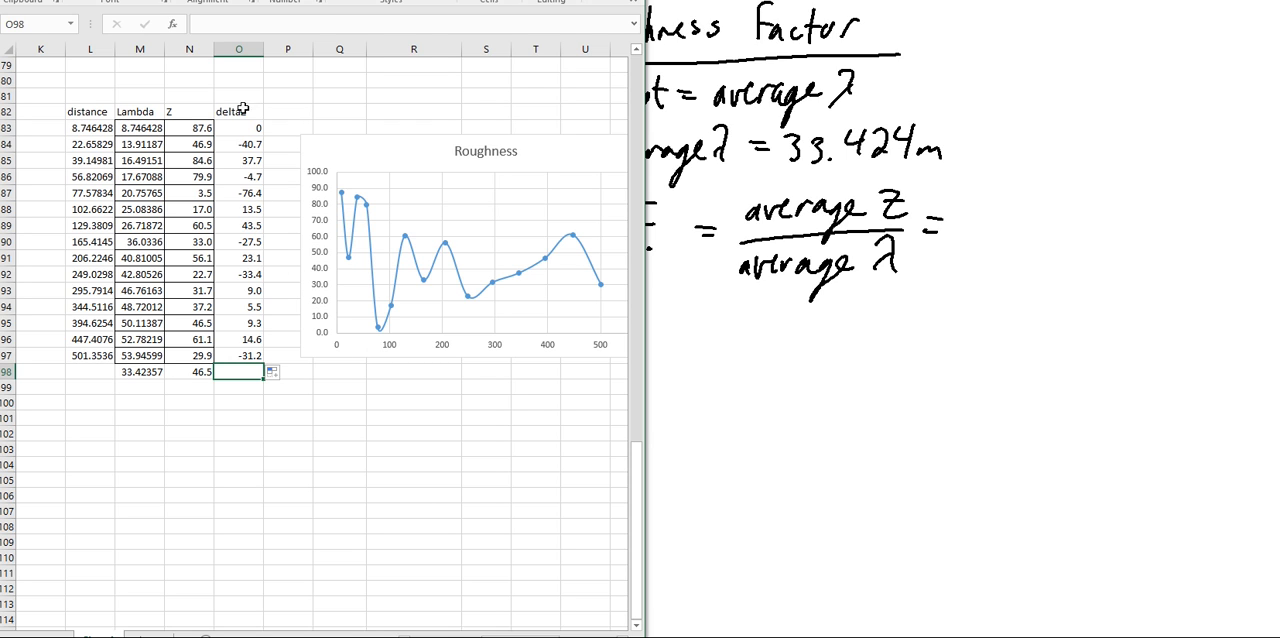
{"action": "mouse_move", "coordinate": [260, 190]}
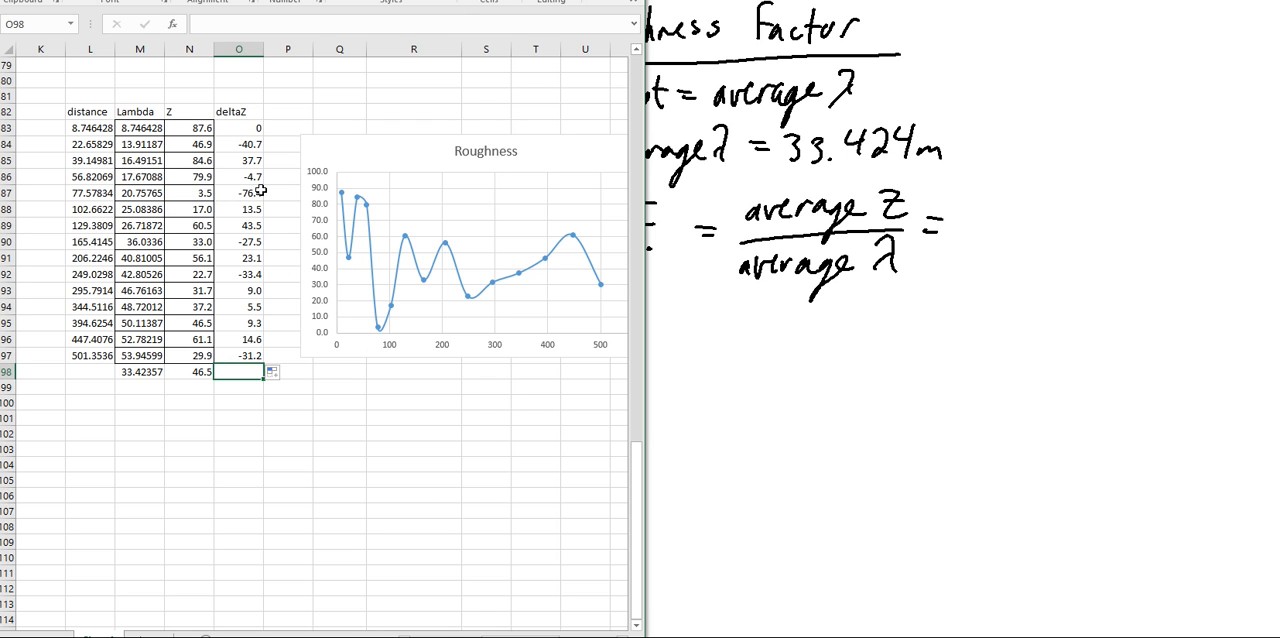
{"action": "mouse_move", "coordinate": [260, 370]}
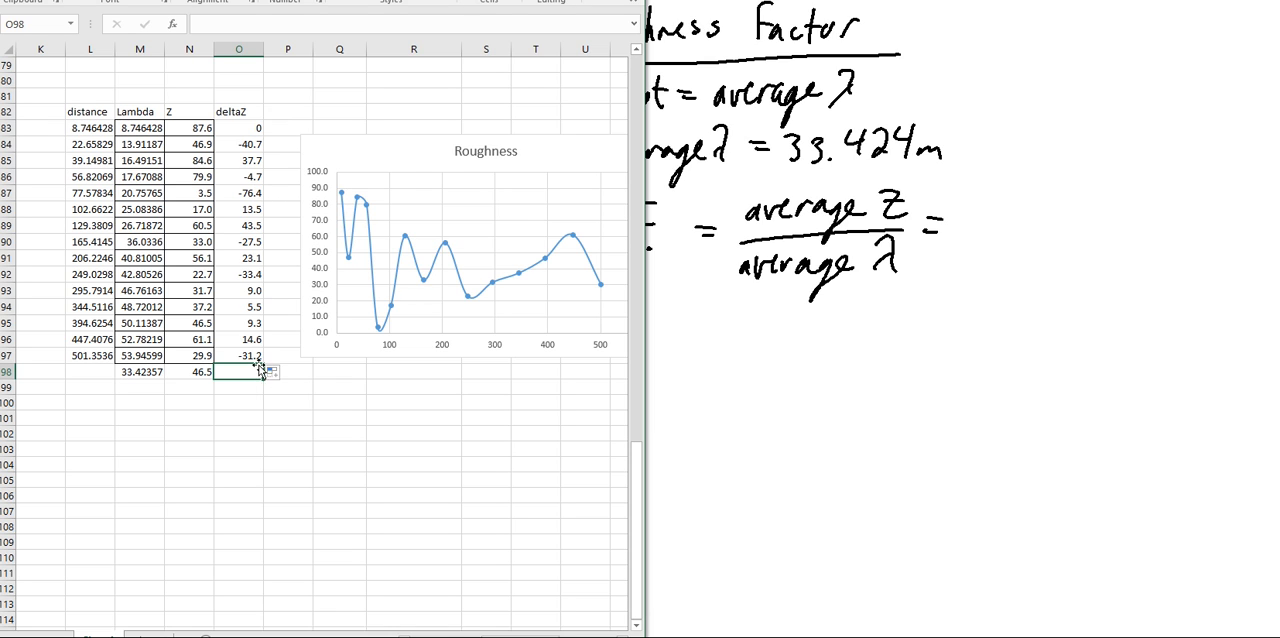
Enter =AVERAGE(ABS(O83:O97)) in O98, which returns #VALUE!, and leave it unchanged
{"action": "type", "text": "="}
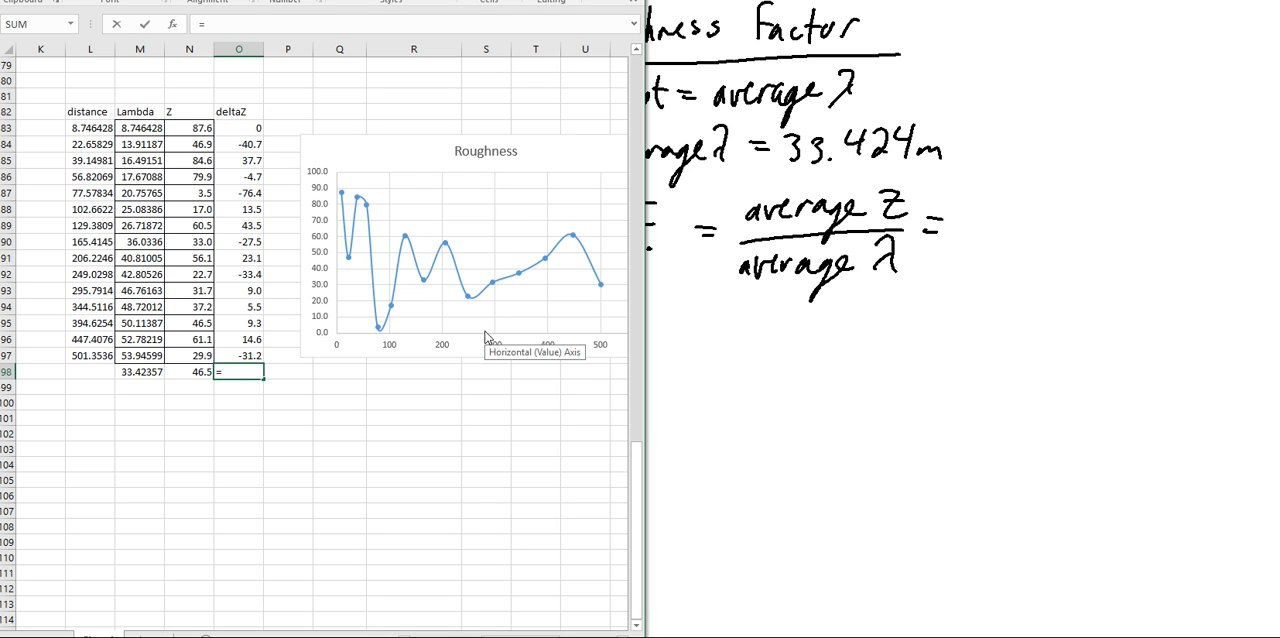
{"action": "type", "text": "averg"}
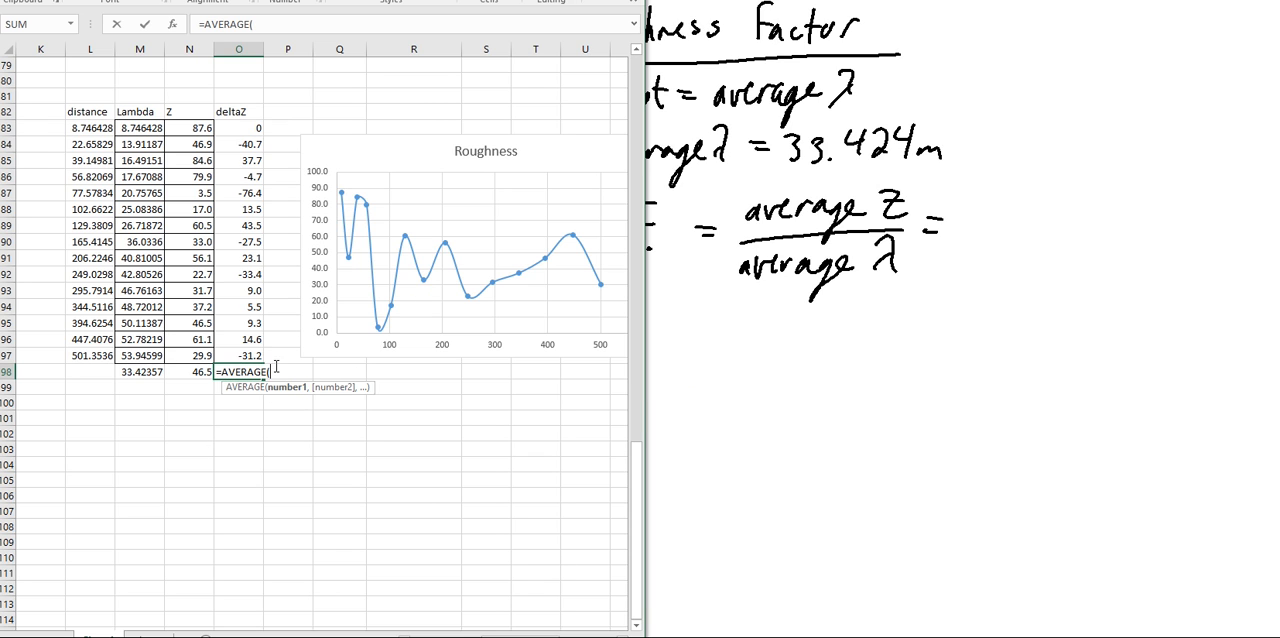
{"action": "type", "text": "ab"}
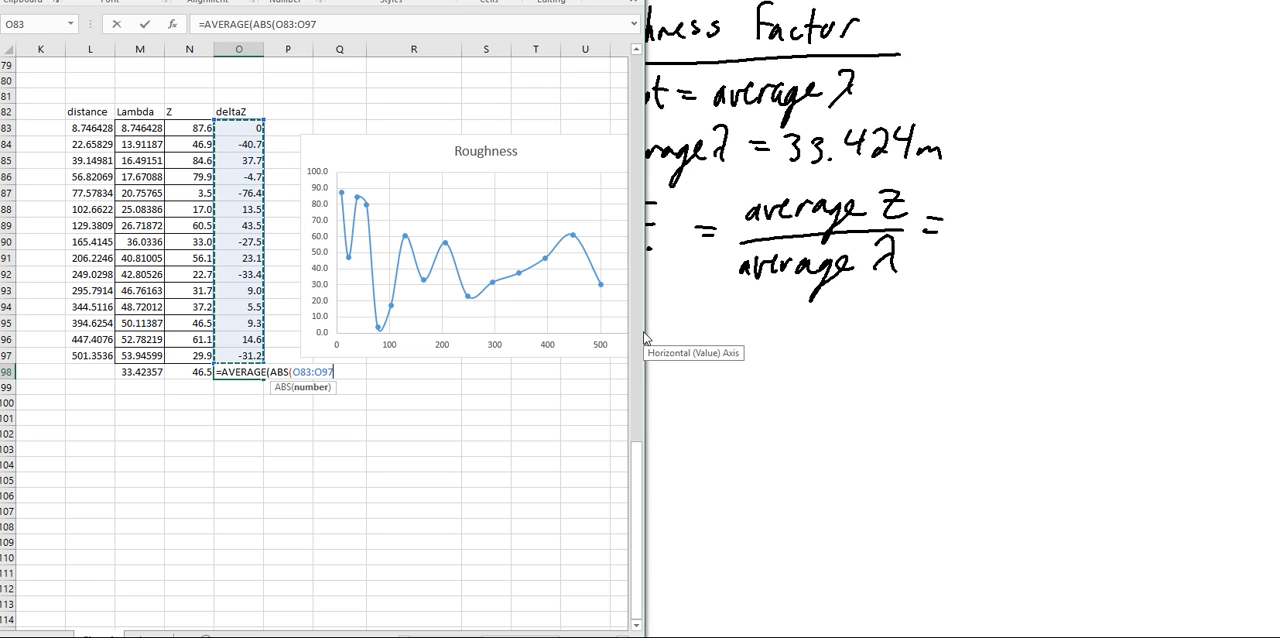
{"action": "key", "text": "Return"}
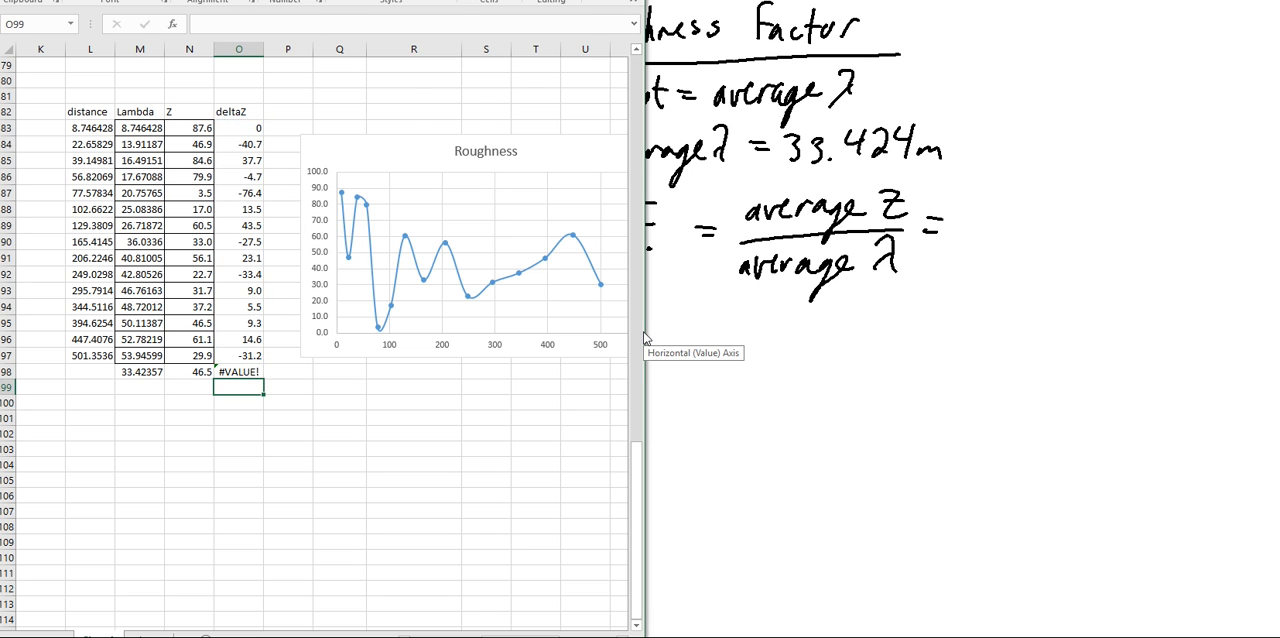
{"action": "mouse_move", "coordinate": [254, 372]}
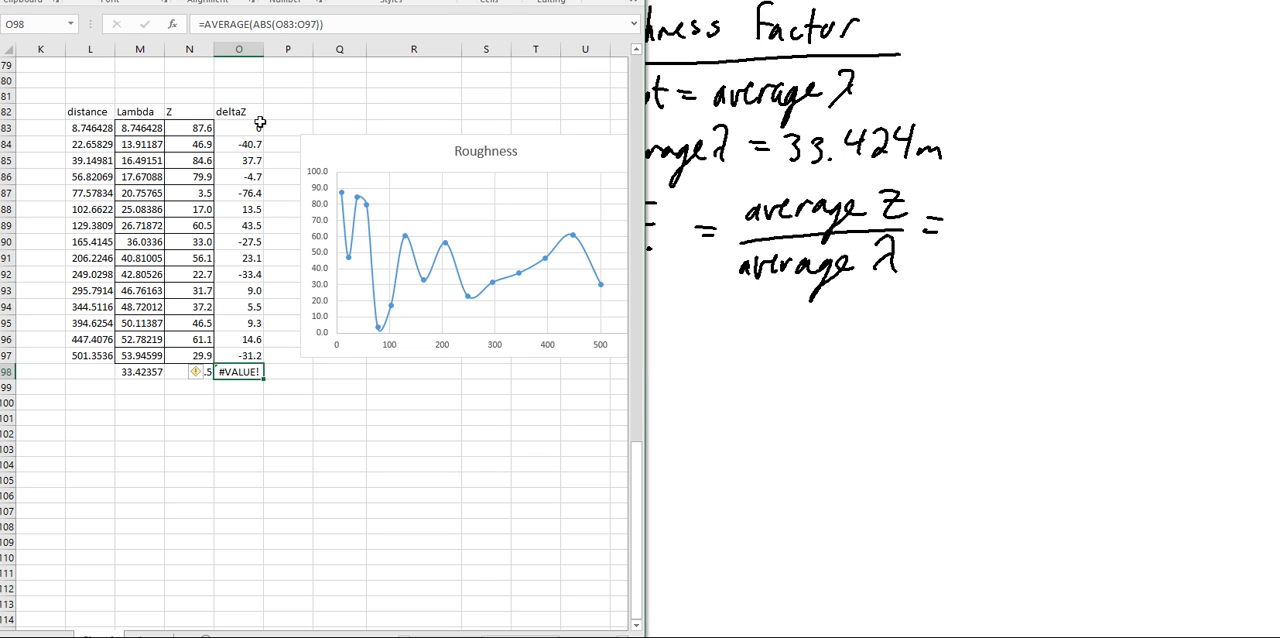
{"action": "left_click", "coordinate": [240, 128]}
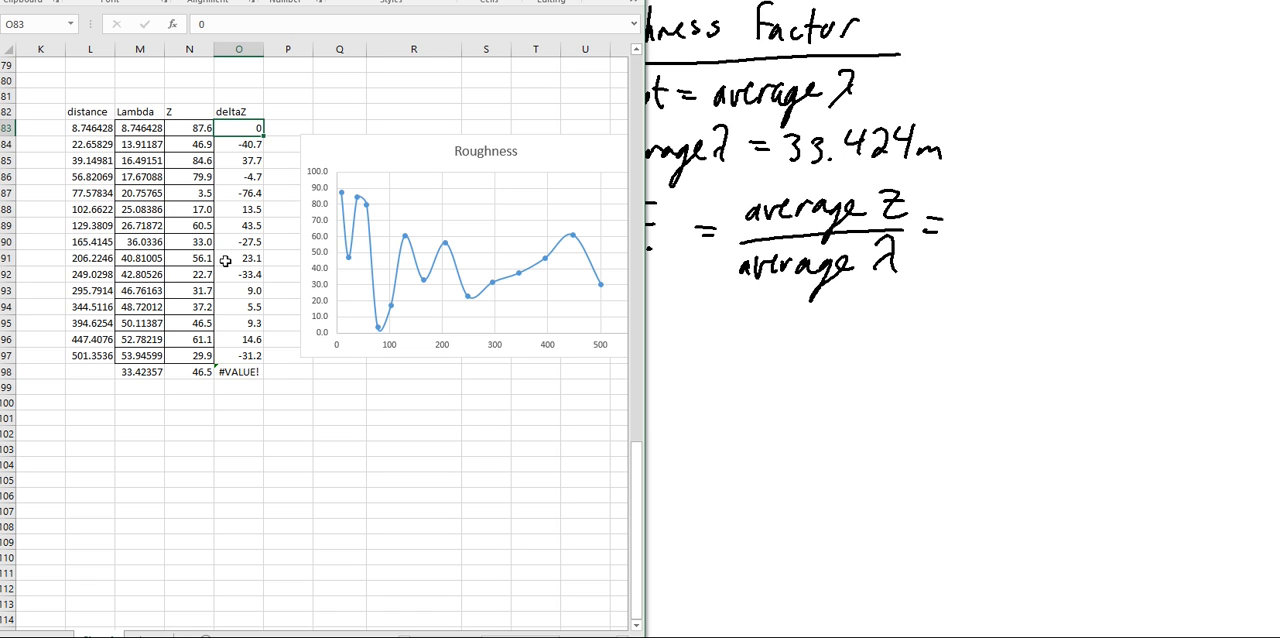
{"action": "left_click", "coordinate": [240, 372]}
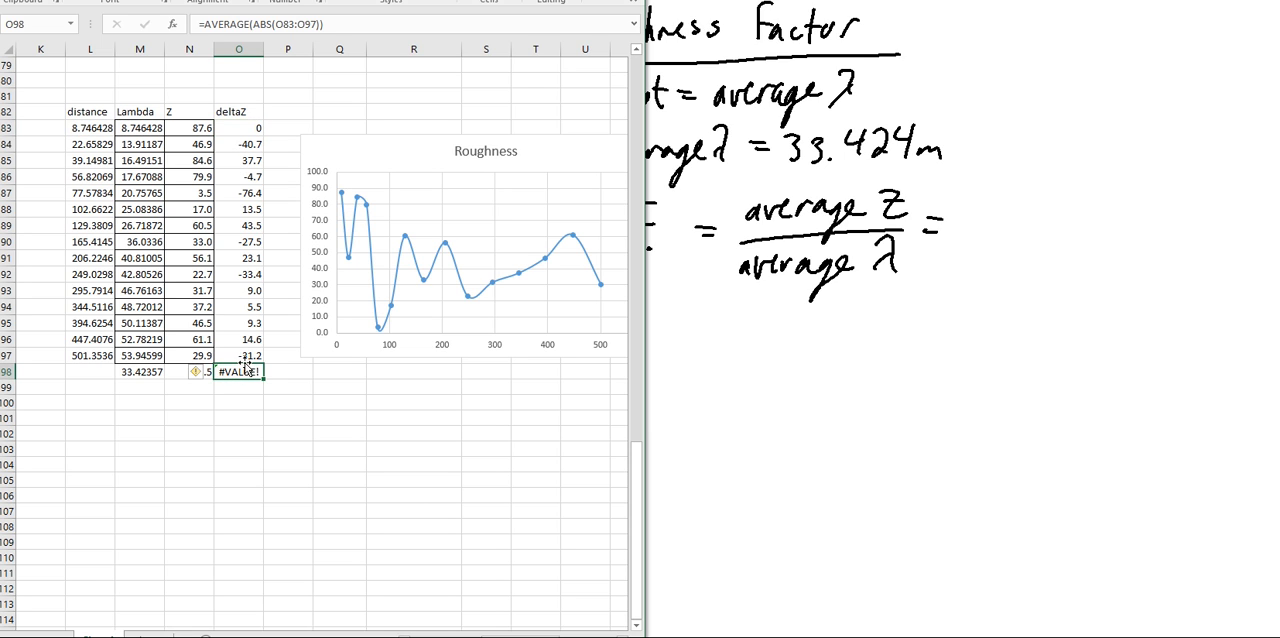
{"action": "mouse_move", "coordinate": [256, 304]}
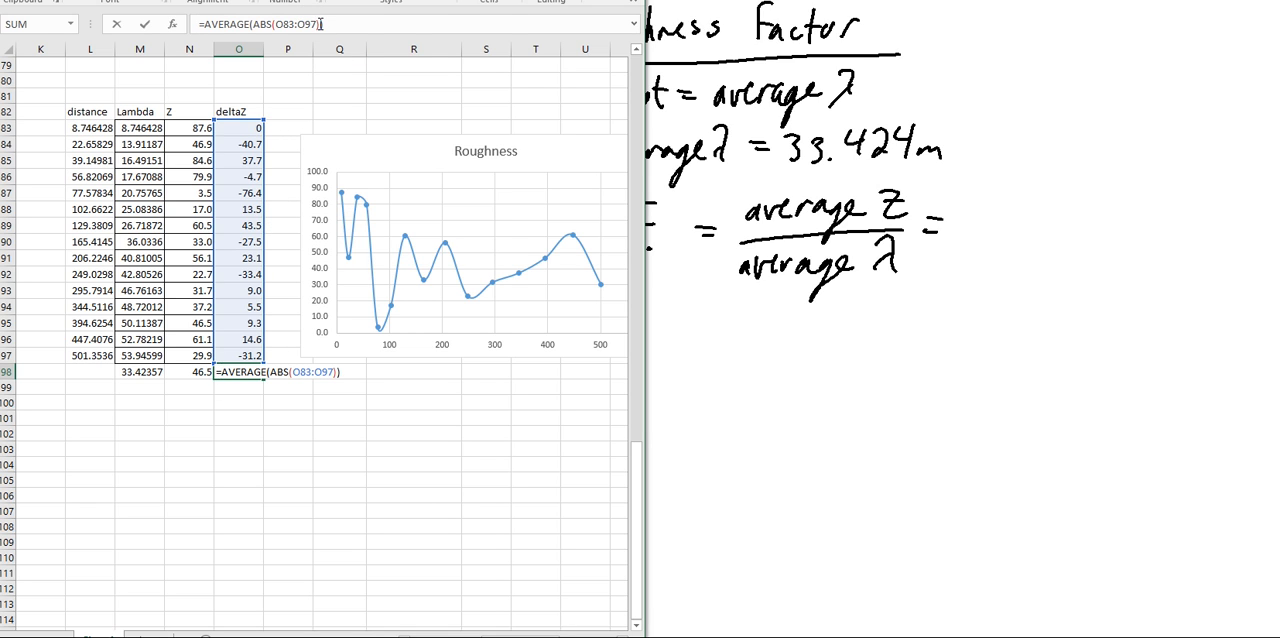
{"action": "key", "text": "Return"}
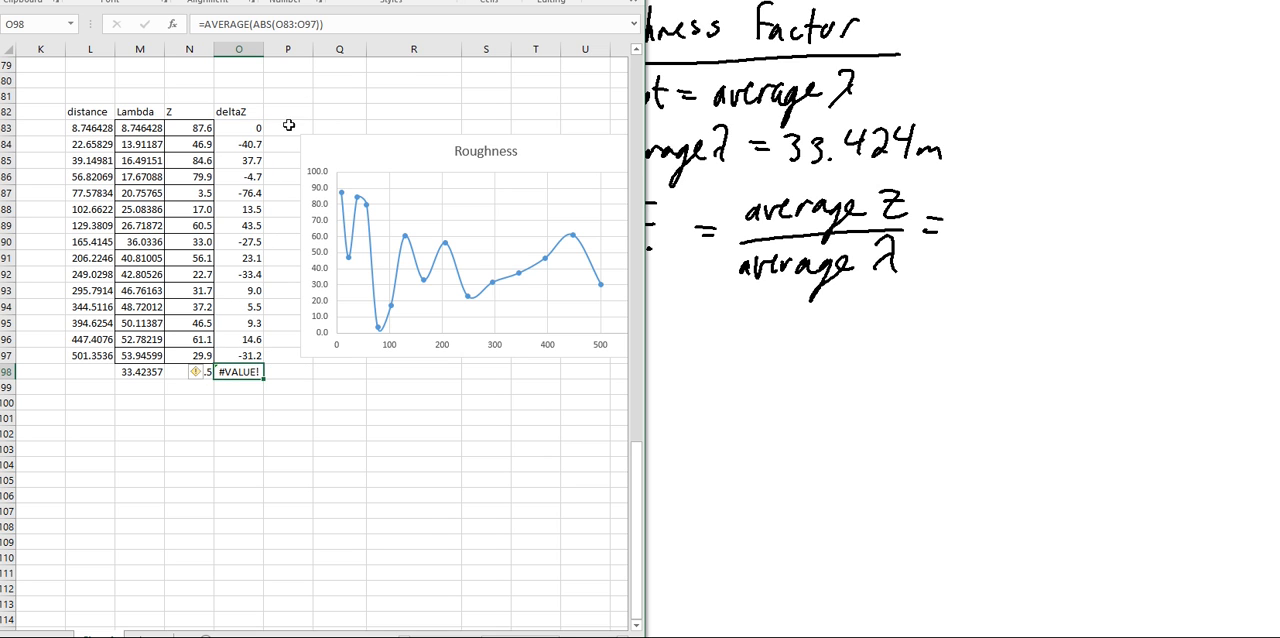
{"action": "mouse_move", "coordinate": [344, 126]}
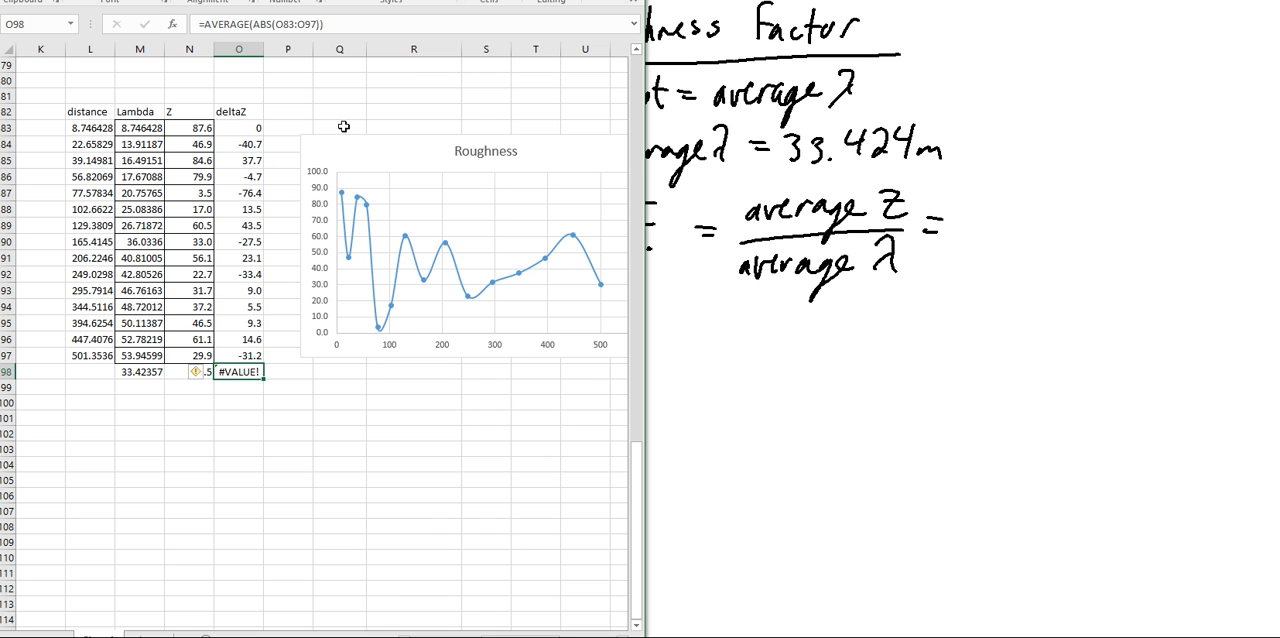
Retry with =ABS(O83:O96) in O98, still getting #VALUE!, then move to P82 for an ABS column
{"action": "type", "text": "=abs"}
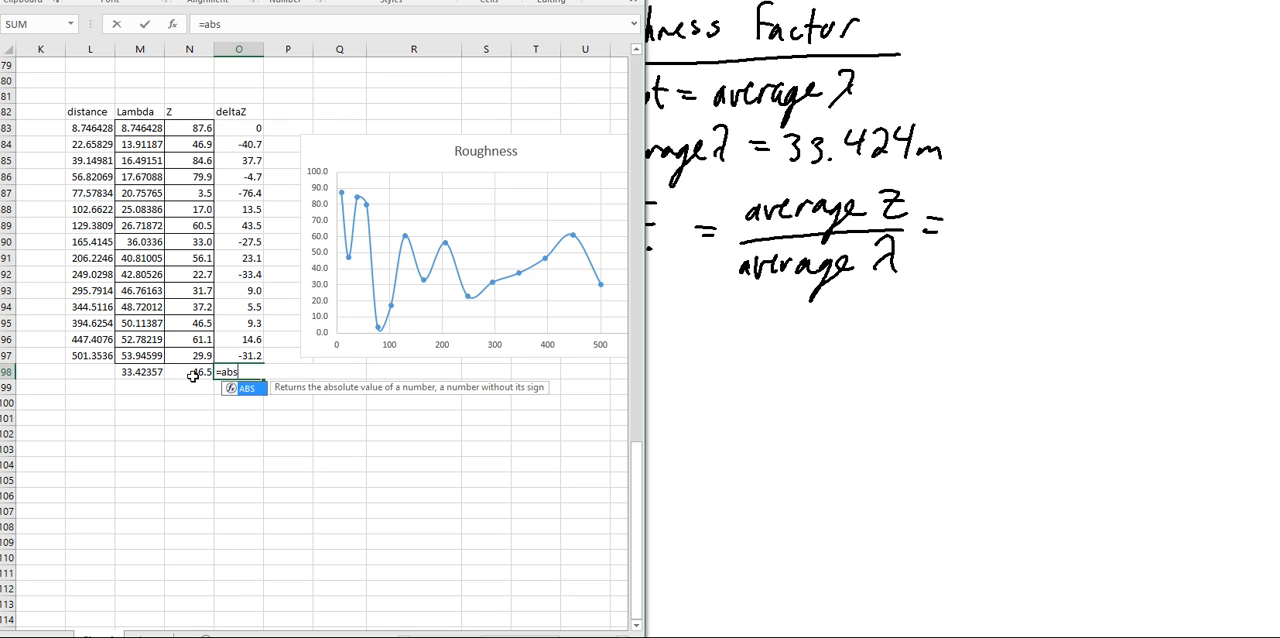
{"action": "type", "text": "("}
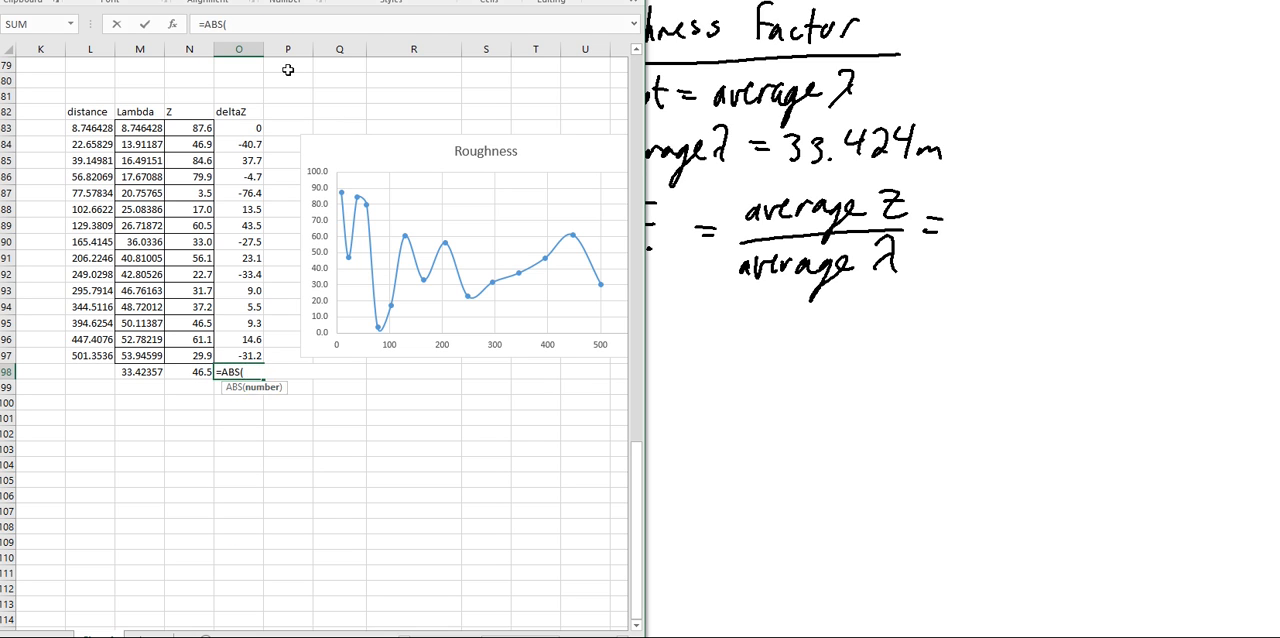
{"action": "left_click_drag", "start_coordinate": [240, 128], "coordinate": [240, 356]}
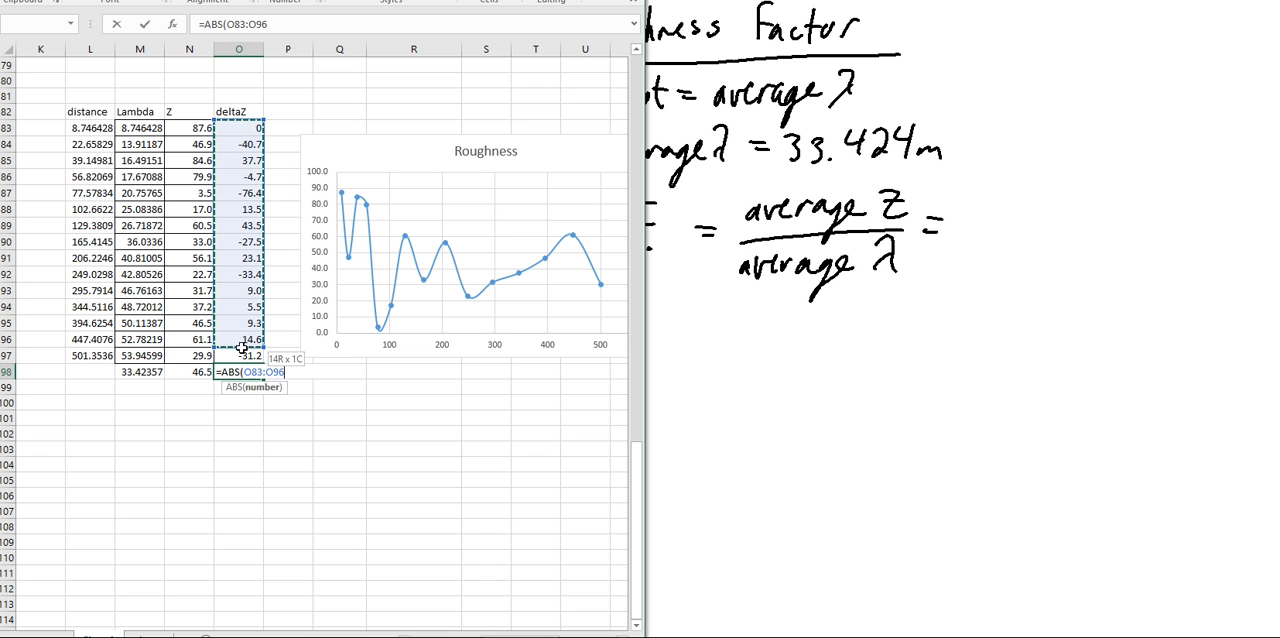
{"action": "key", "text": "Return"}
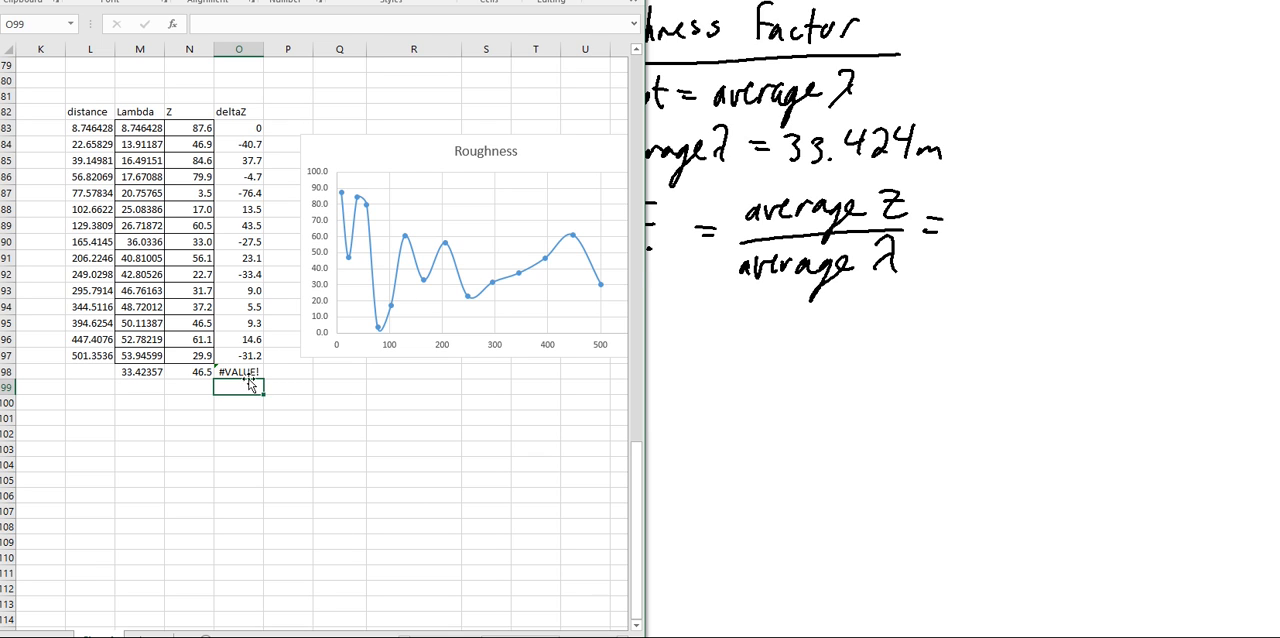
{"action": "left_click", "coordinate": [288, 112]}
{"action": "type", "text": "ABS"}
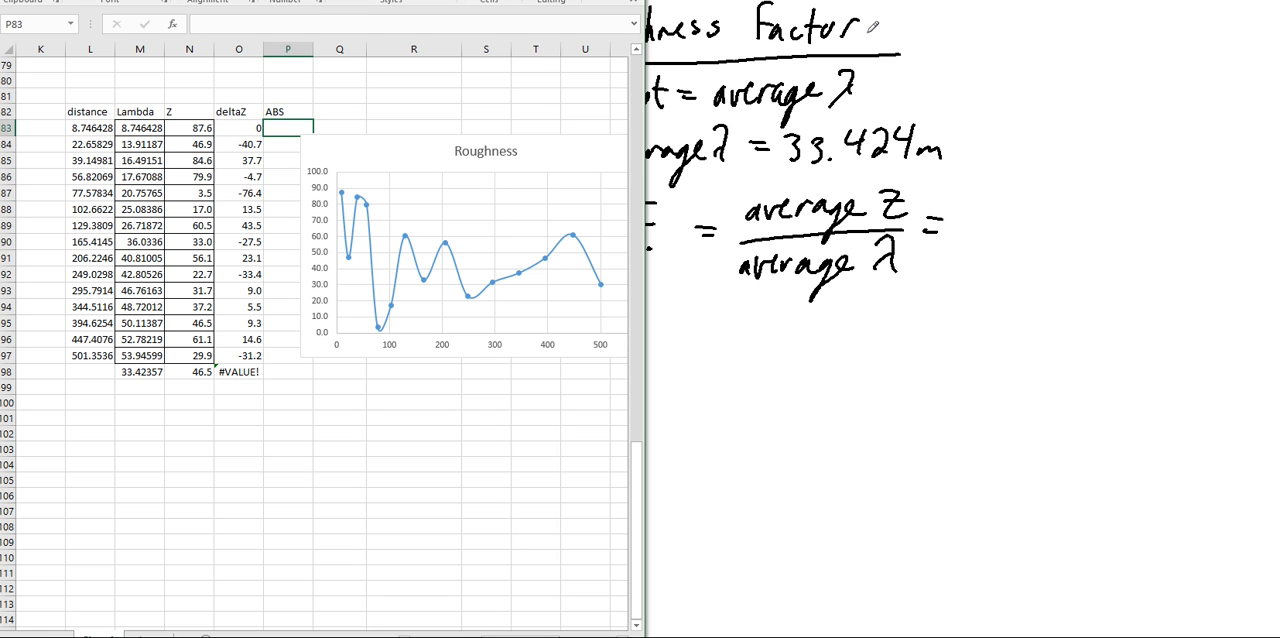
Shift the chart aside, enter =ABS(O83) in P83 and fill it down to P97
{"action": "left_click", "coordinate": [470, 250]}
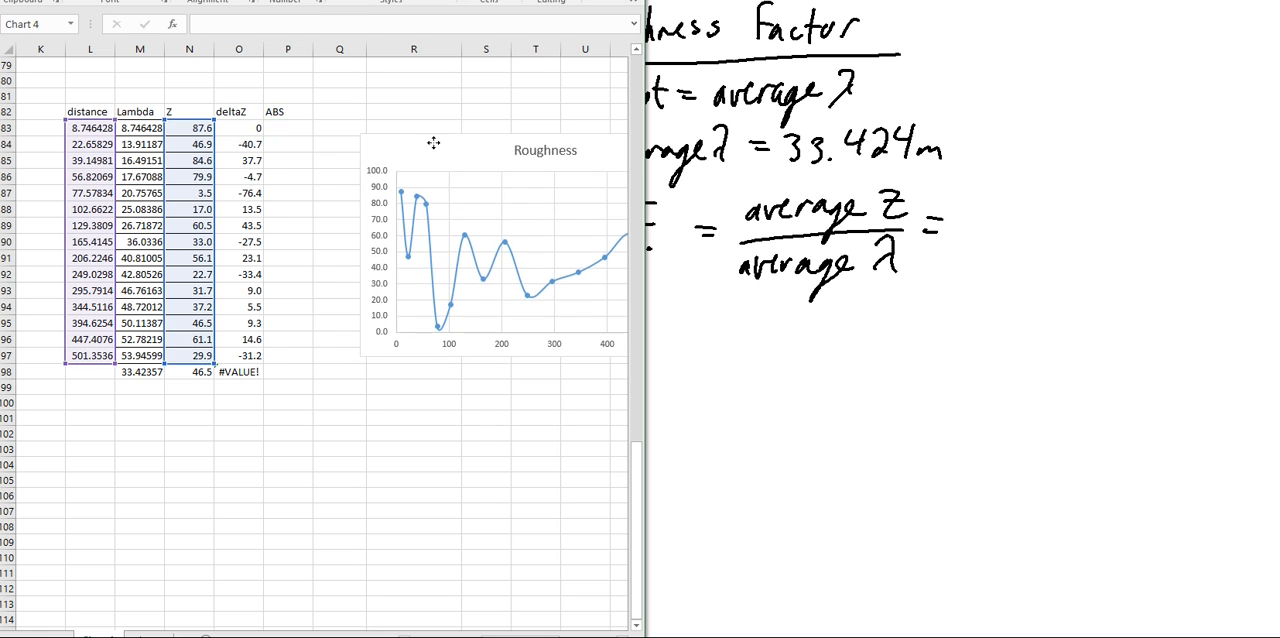
{"action": "left_click", "coordinate": [288, 128]}
{"action": "type", "text": "=O83"}
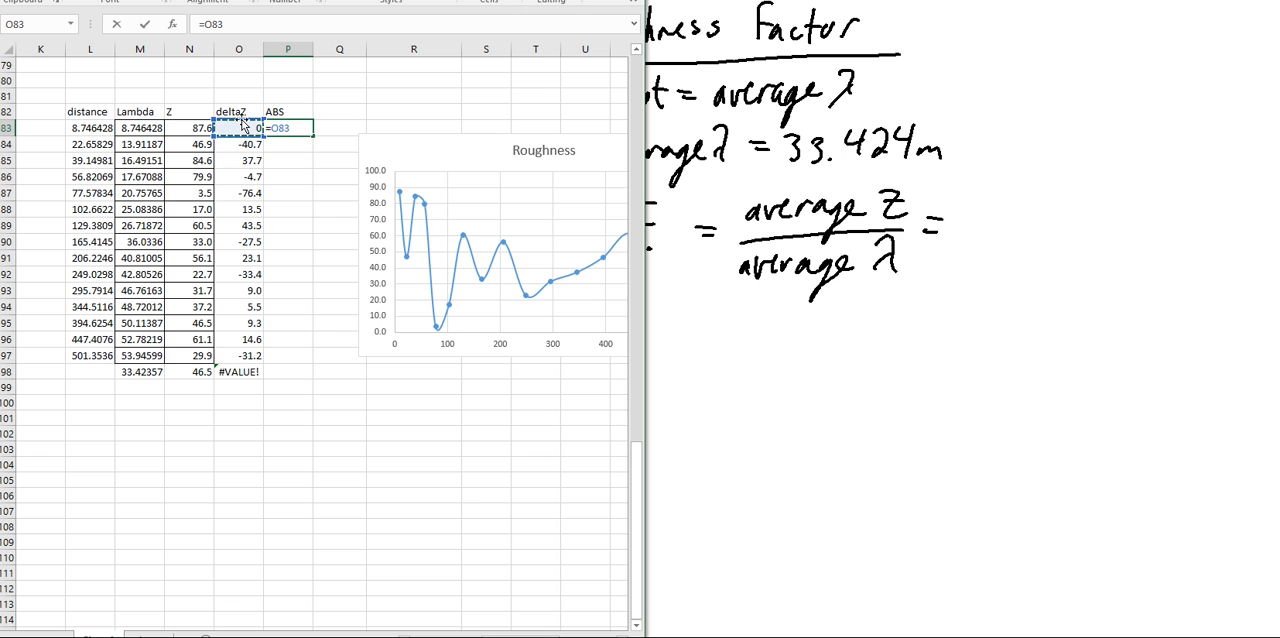
{"action": "type", "text": "O"}
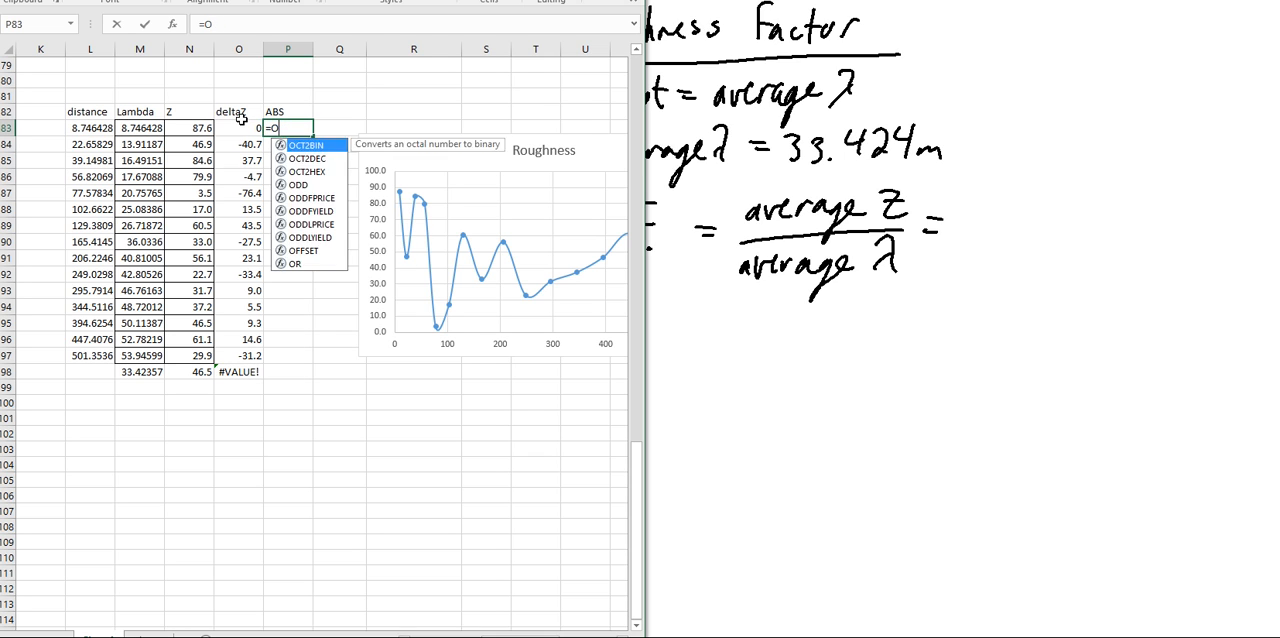
{"action": "type", "text": "ABST"}
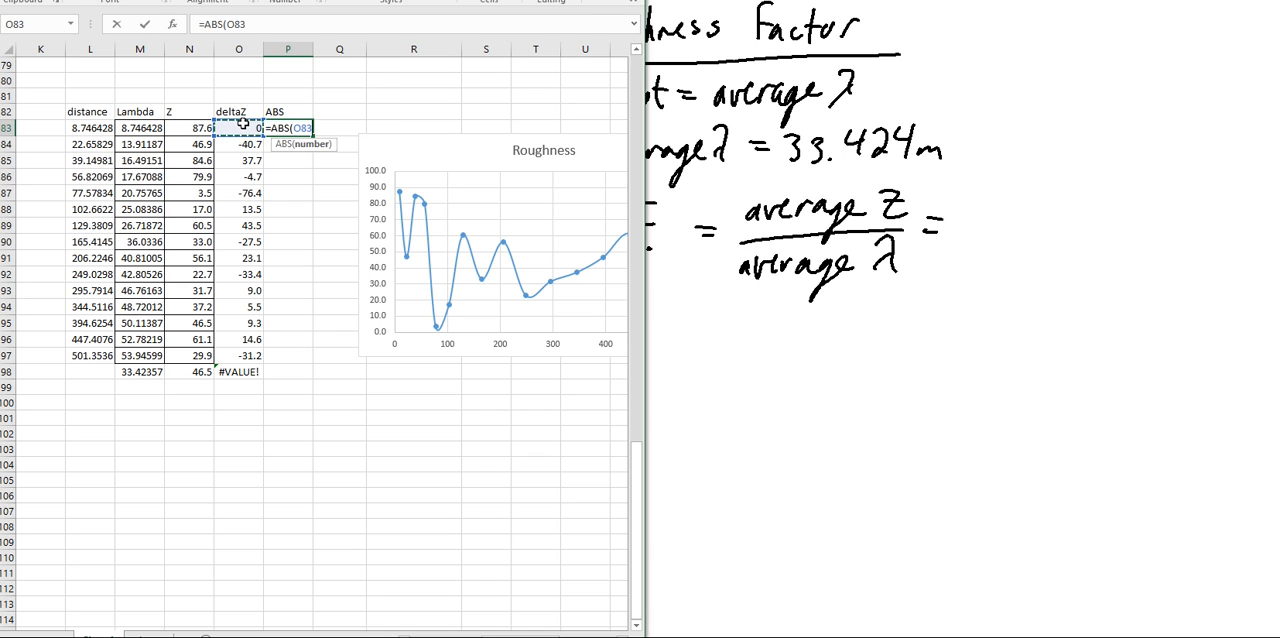
{"action": "key", "text": "Return"}
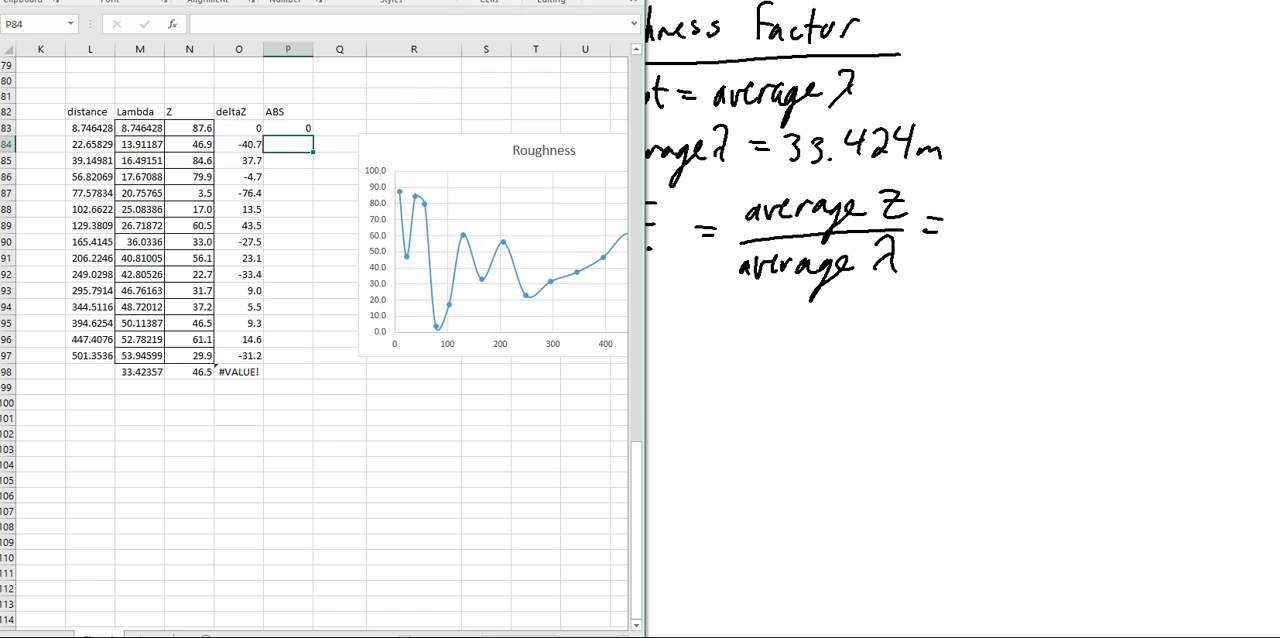
{"action": "left_click", "coordinate": [288, 128]}
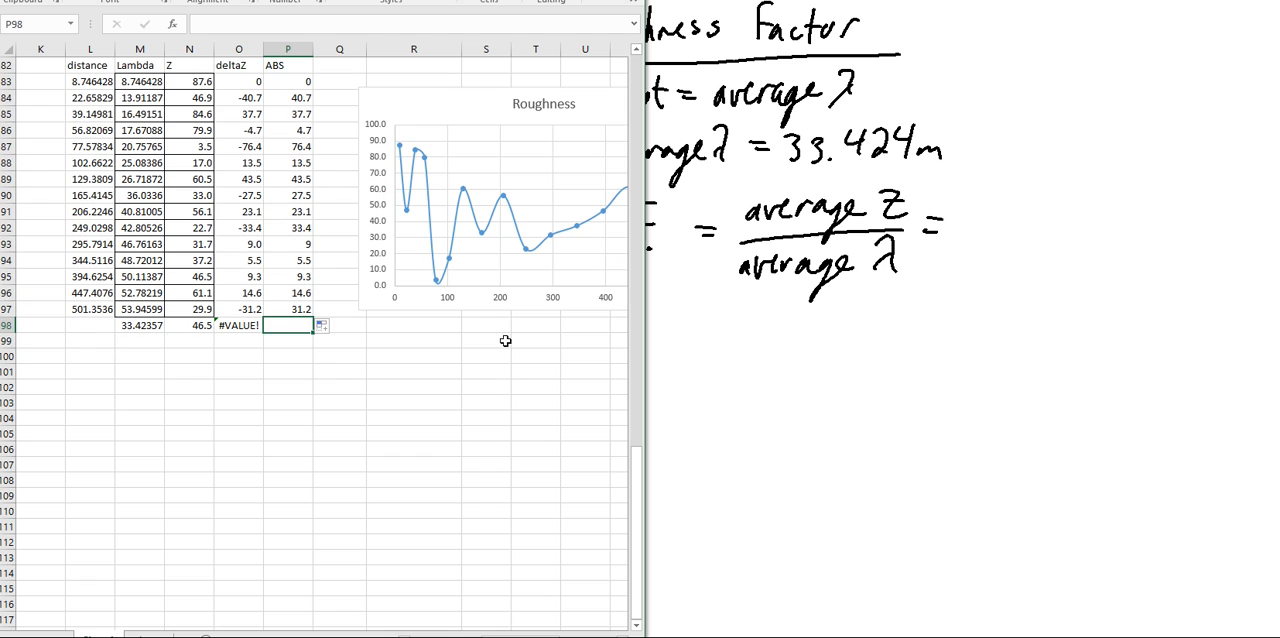
Enter =AVERAGE(P83:P97) in P98, giving 24.87333, and check its formula
{"action": "type", "text": "=ave"}
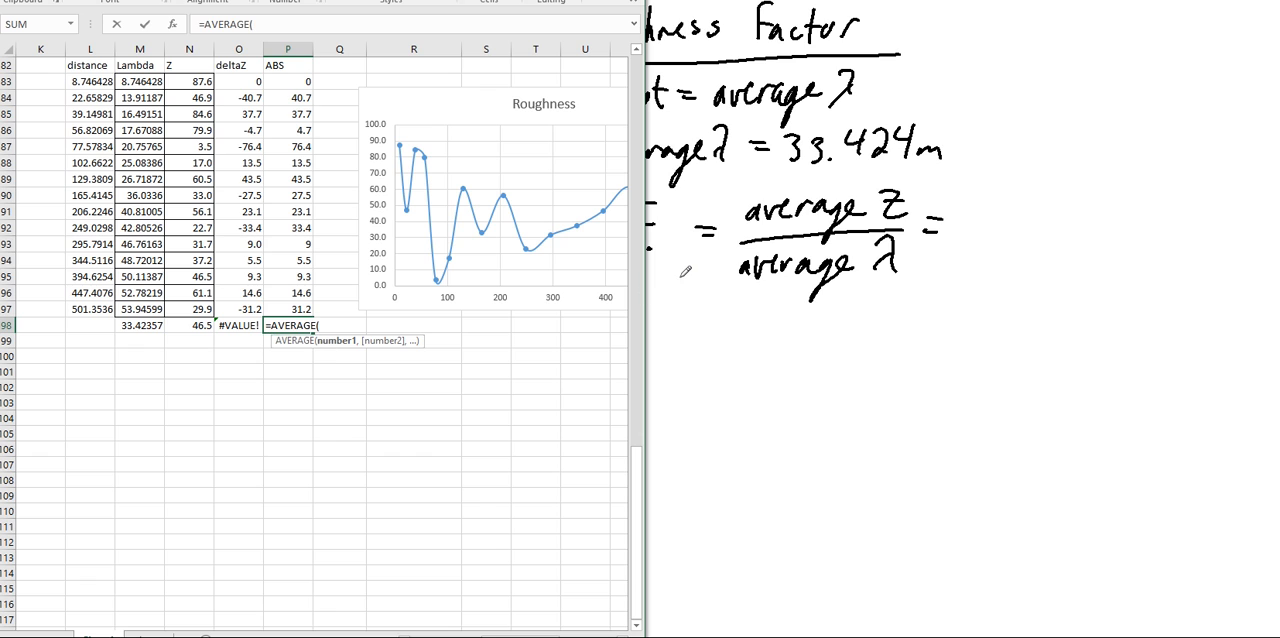
{"action": "left_click_drag", "start_coordinate": [288, 80], "coordinate": [288, 308]}
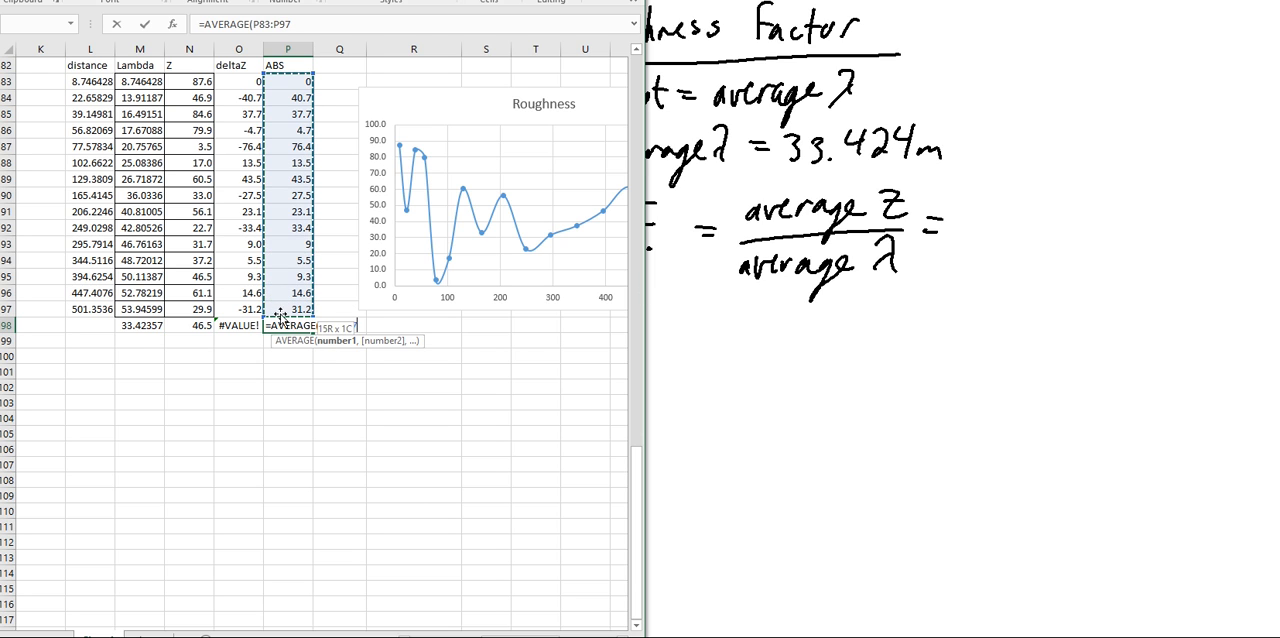
{"action": "mouse_move", "coordinate": [532, 150]}
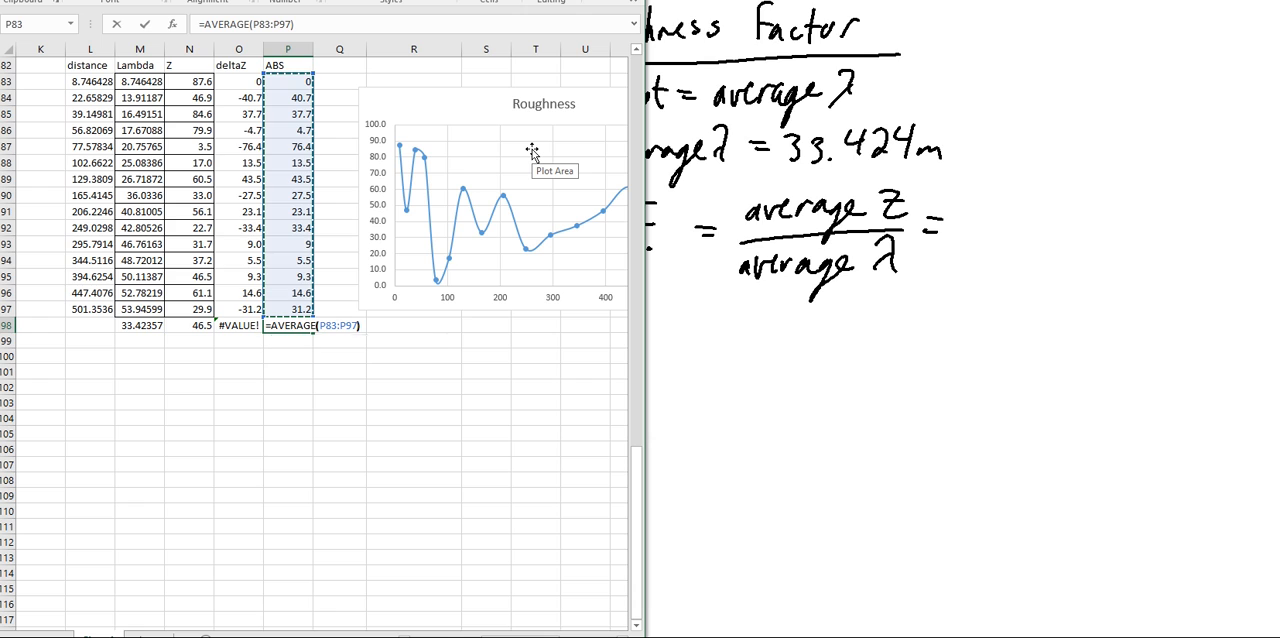
{"action": "key", "text": "Return"}
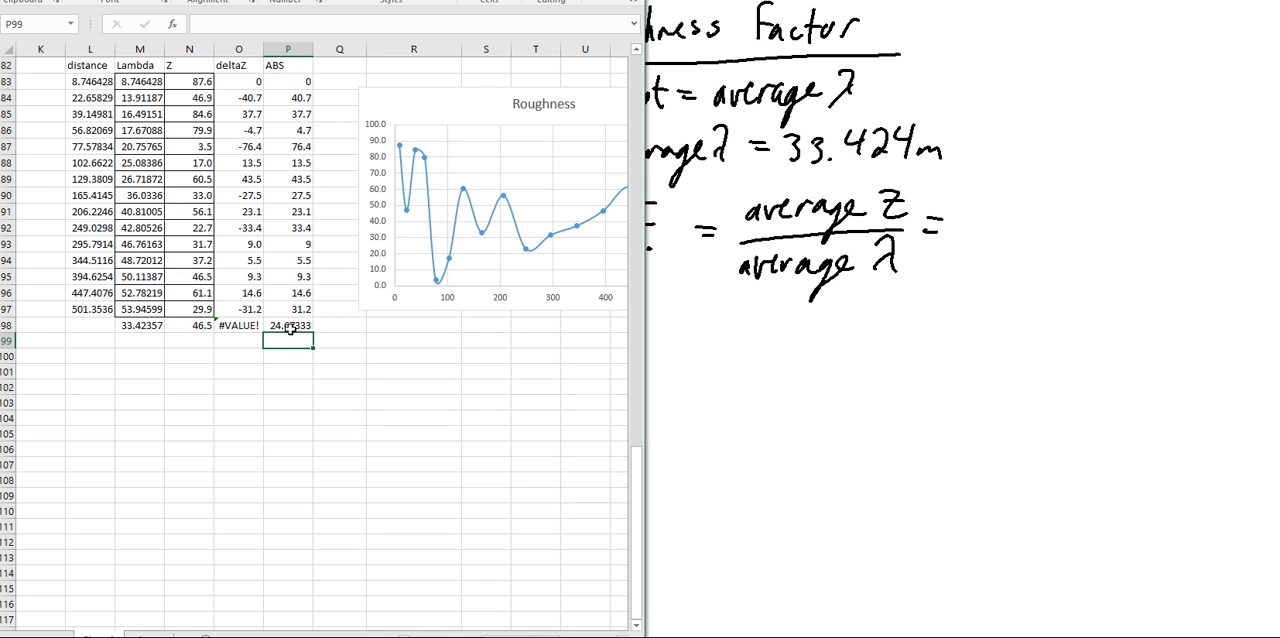
{"action": "left_click", "coordinate": [288, 326]}
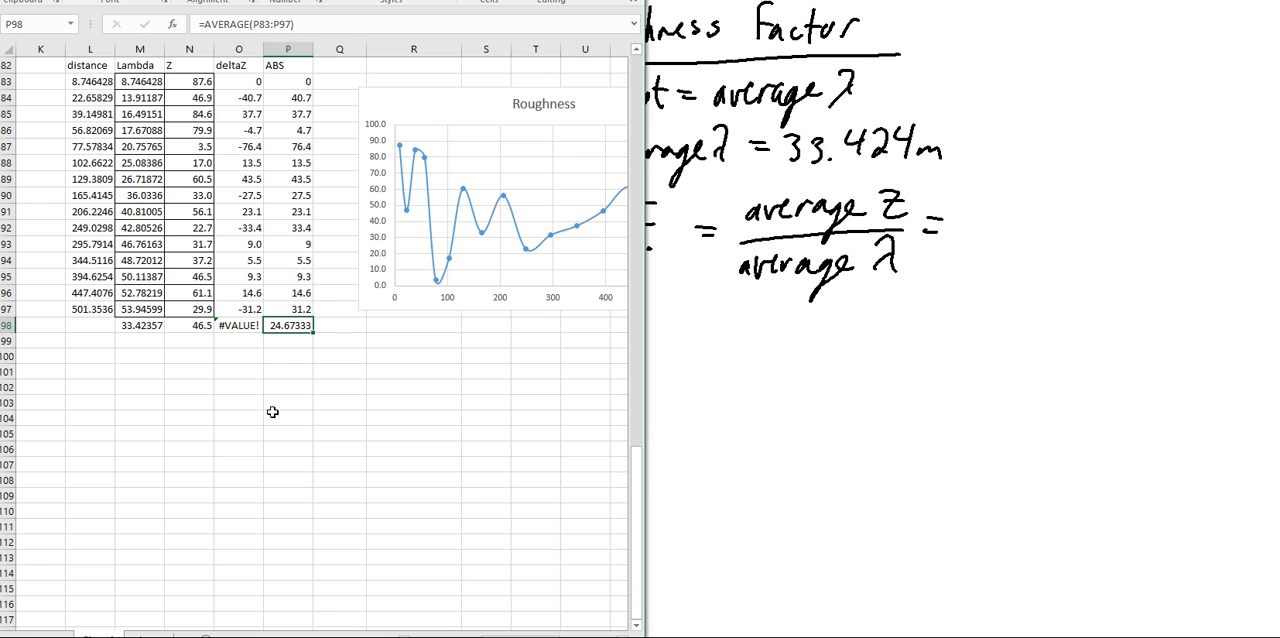
{"action": "mouse_move", "coordinate": [140, 336]}
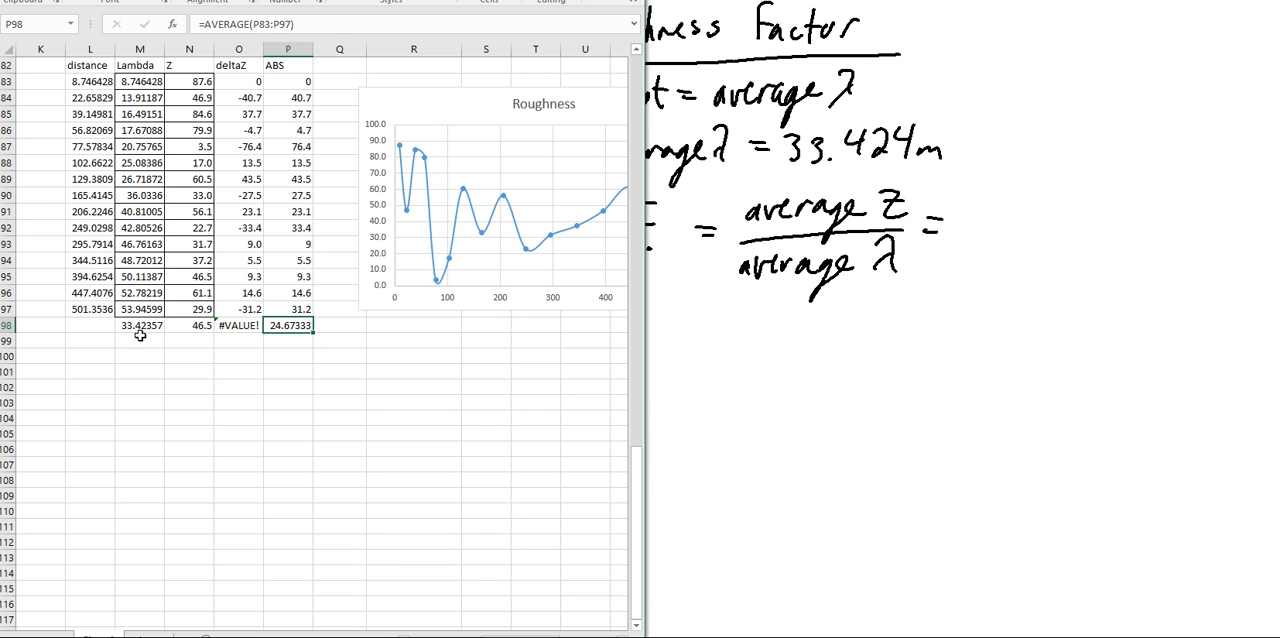